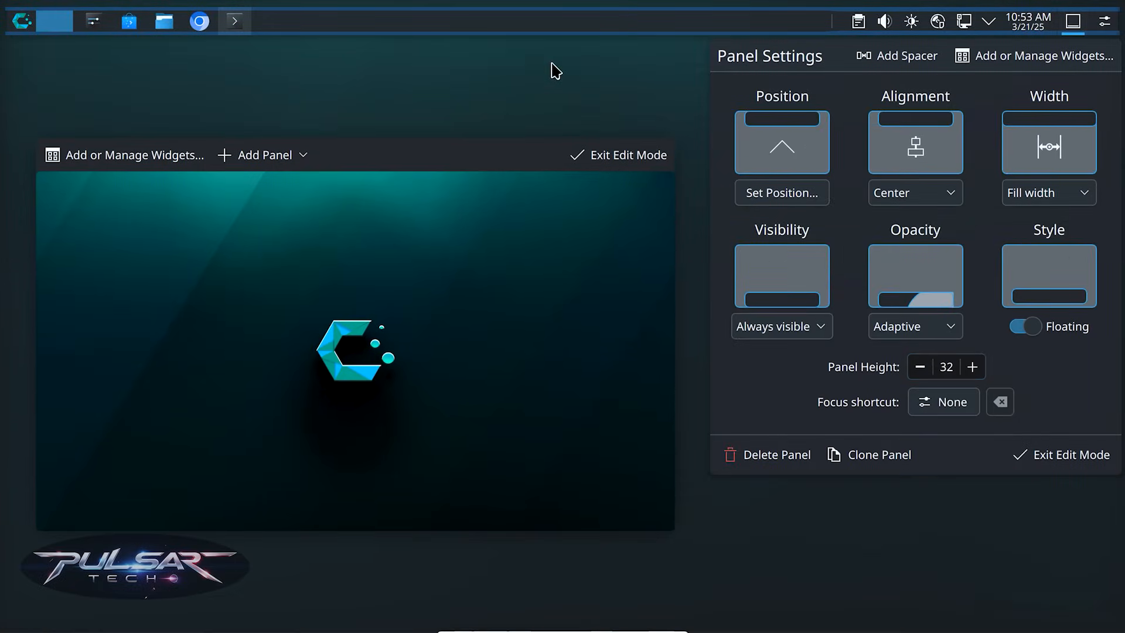
pyautogui.moveTo(559, 51)
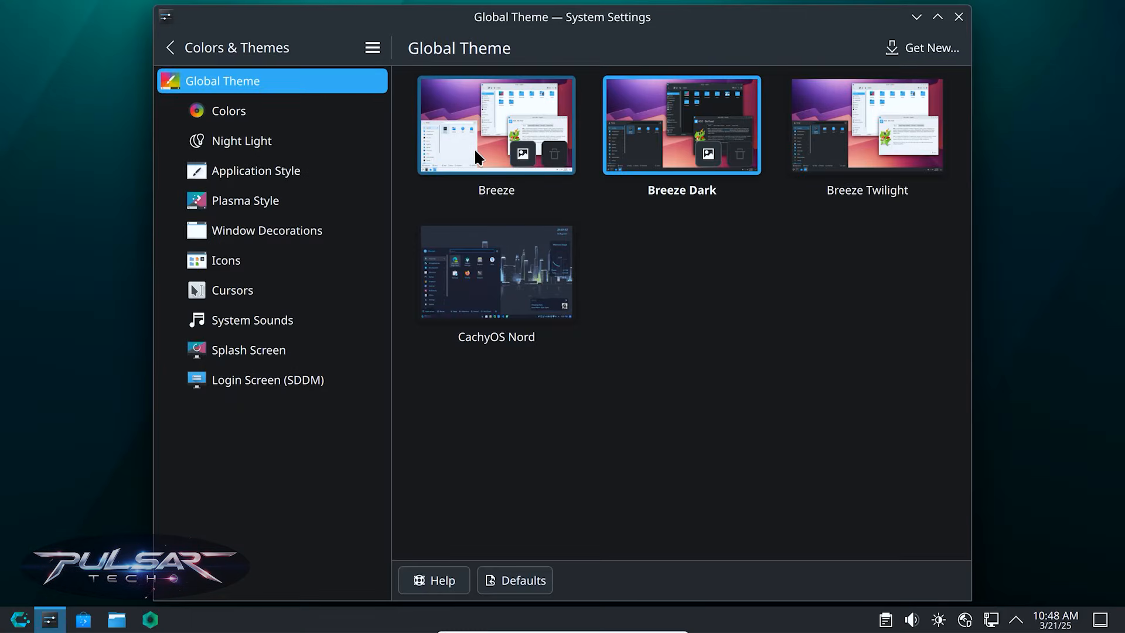
# Step: Apply the Breeze and then CachyOS Nord global themes, and return to the desktop
pyautogui.click(496, 126)
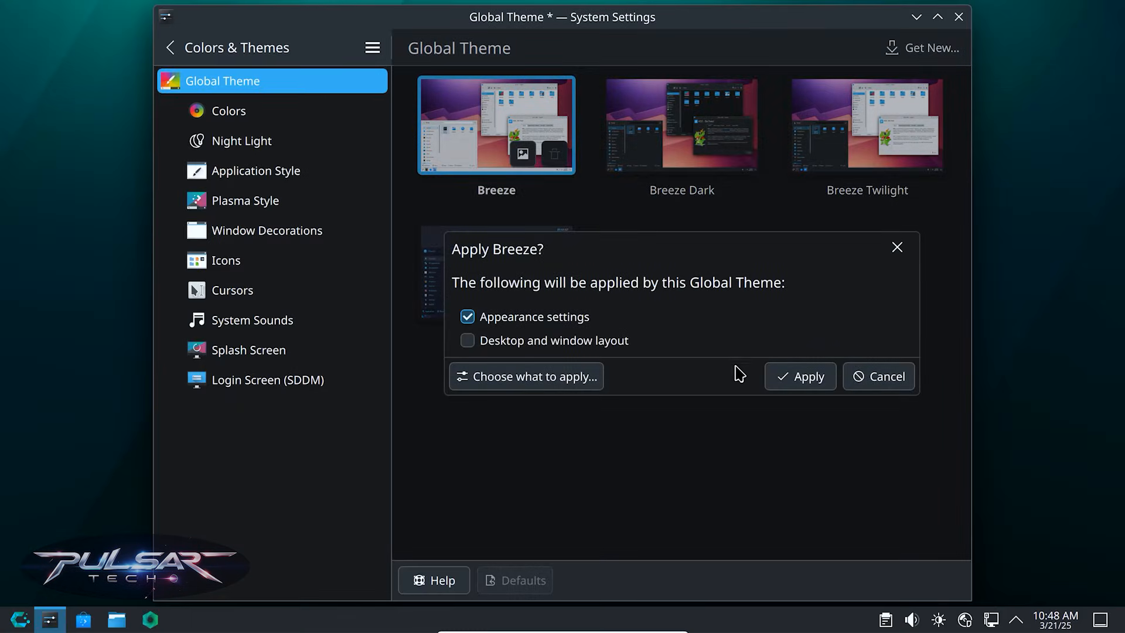
pyautogui.click(805, 376)
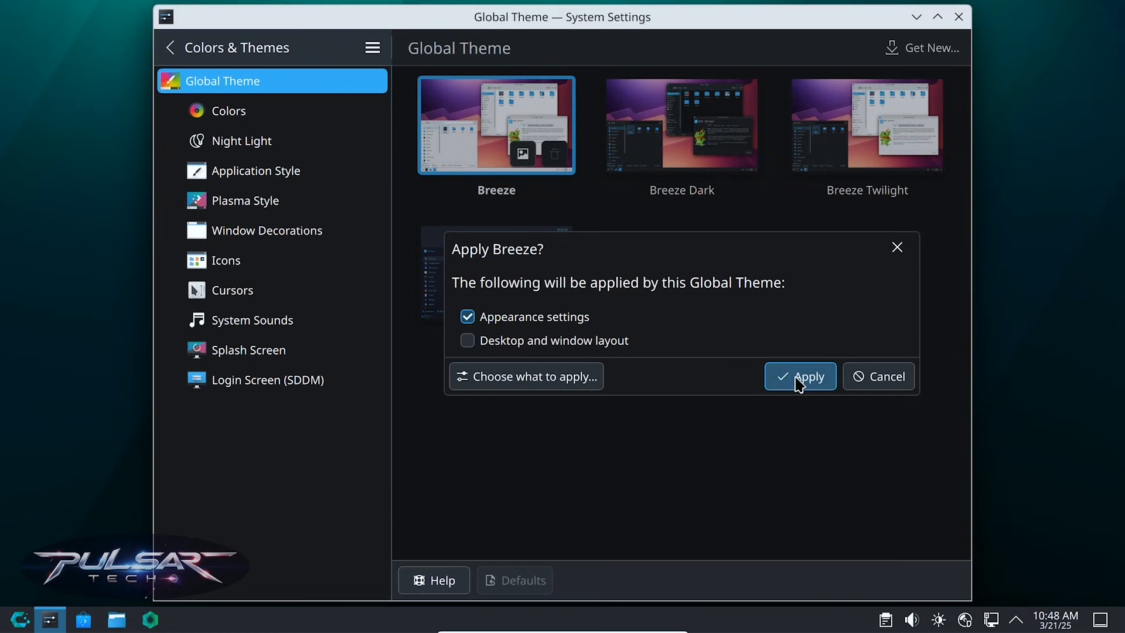
pyautogui.click(799, 376)
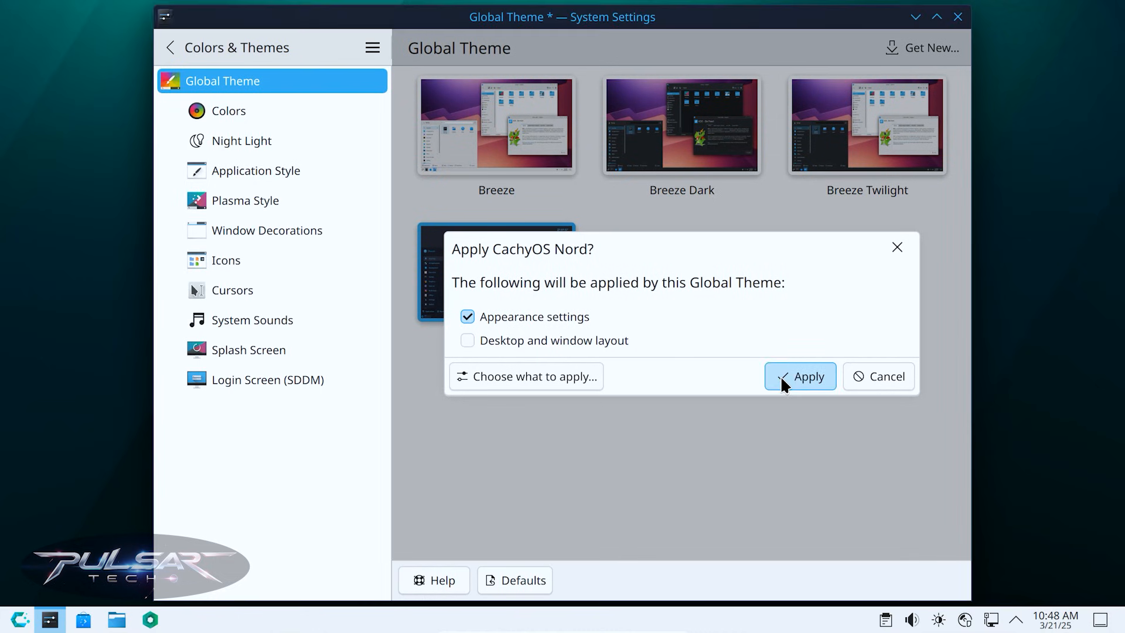
pyautogui.click(800, 376)
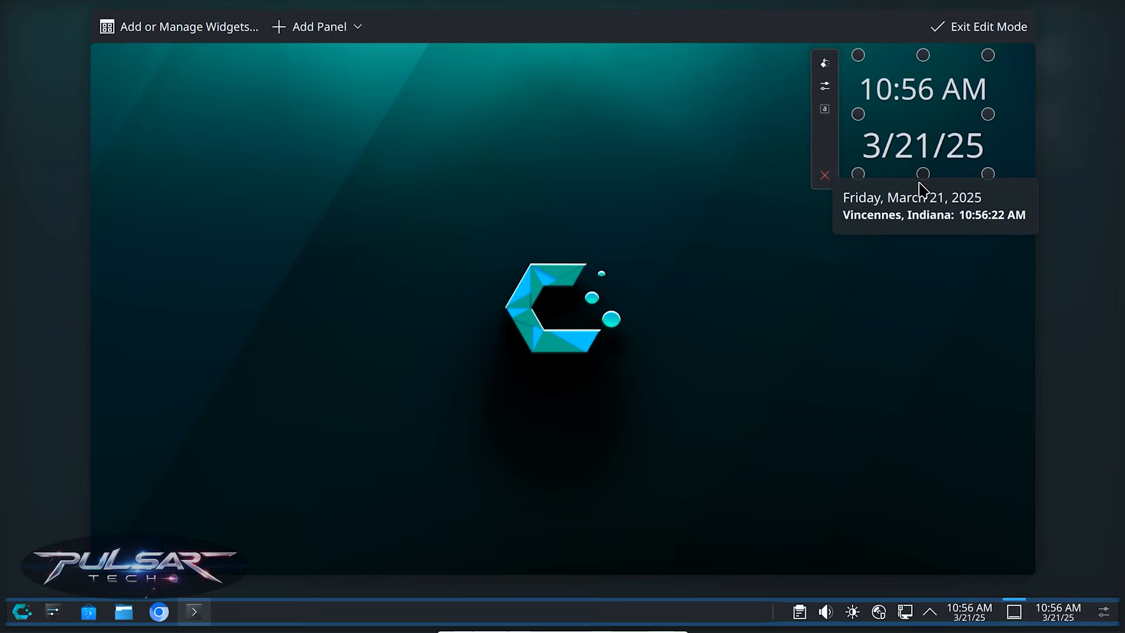
pyautogui.click(978, 26)
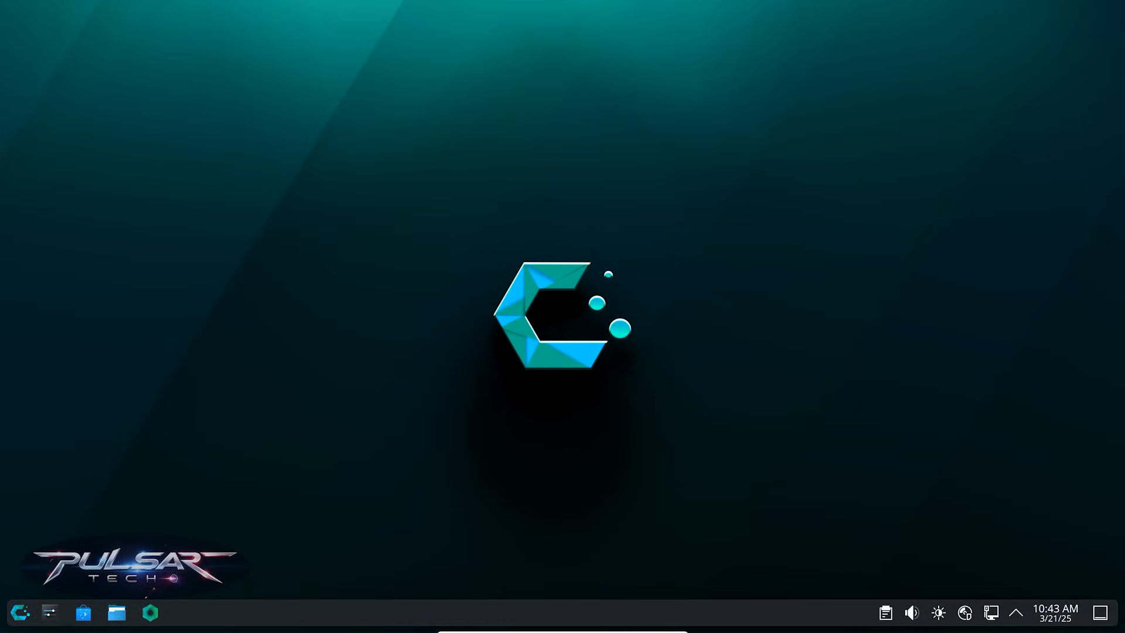
# Step: Launch System Settings from the application launcher's System category
pyautogui.click(19, 612)
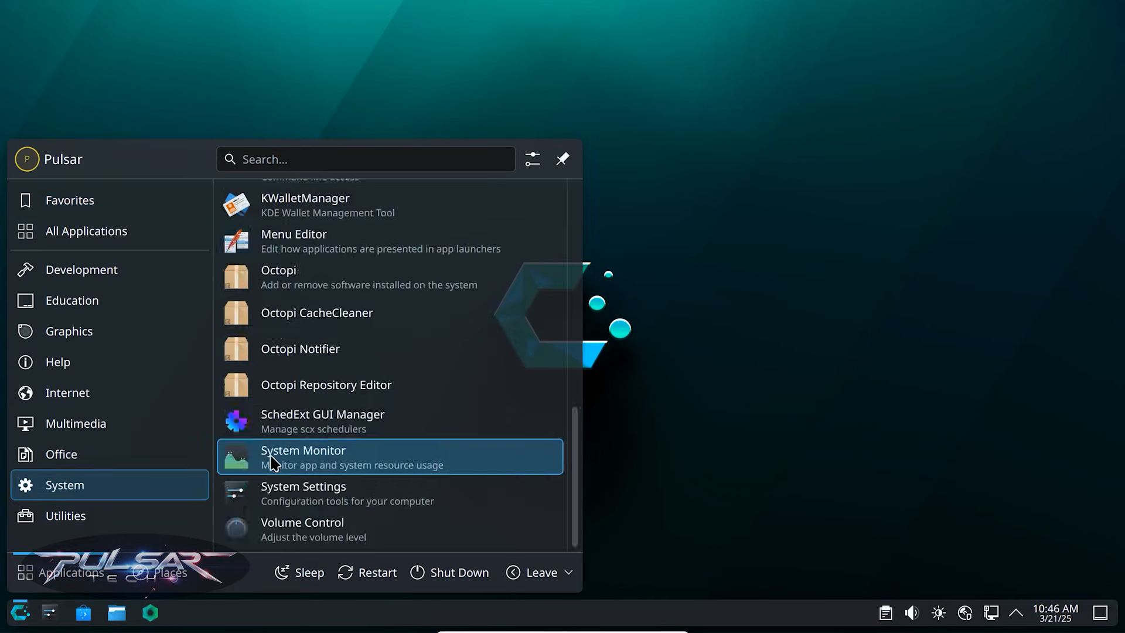
pyautogui.moveTo(341, 493)
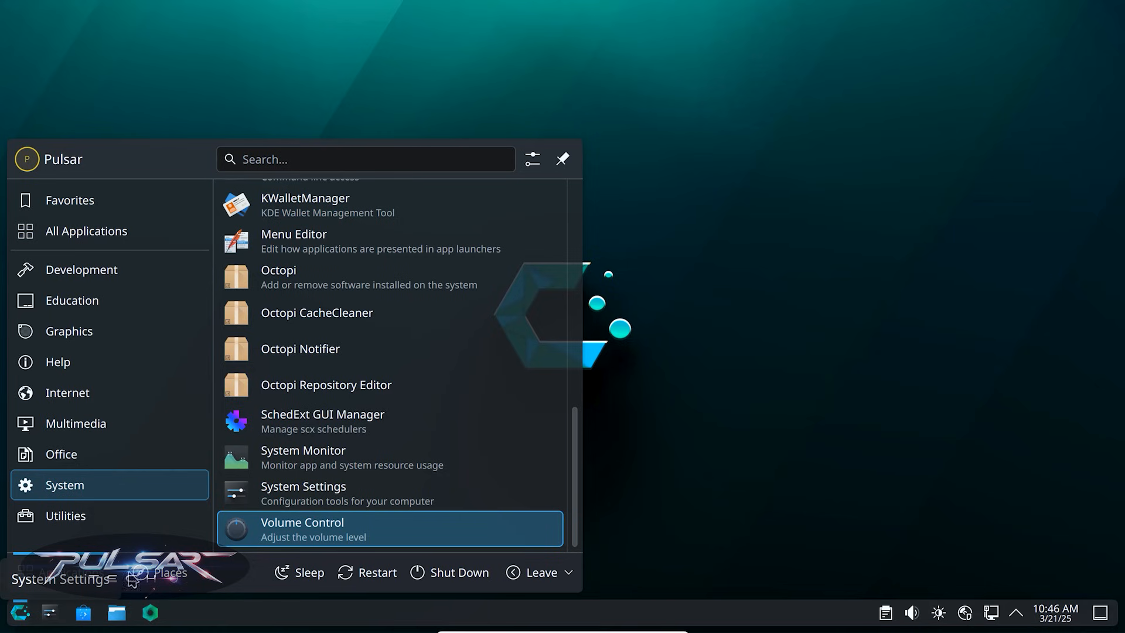
pyautogui.click(303, 493)
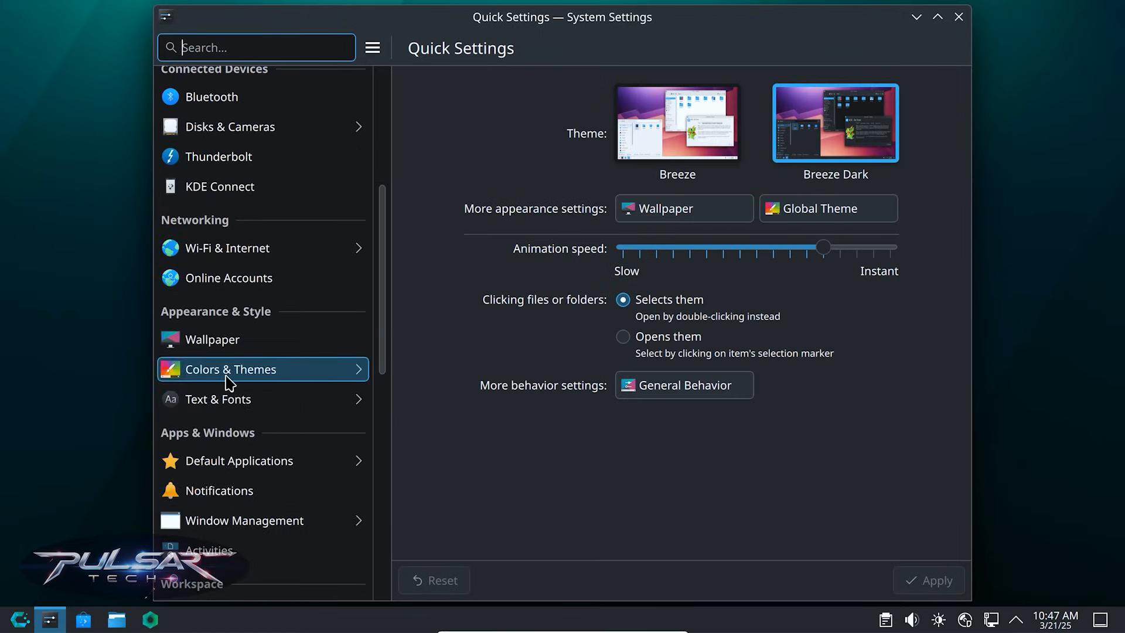
# Step: Apply the Breeze and CachyOS Nord global themes, then switch back to Breeze Dark
pyautogui.click(818, 208)
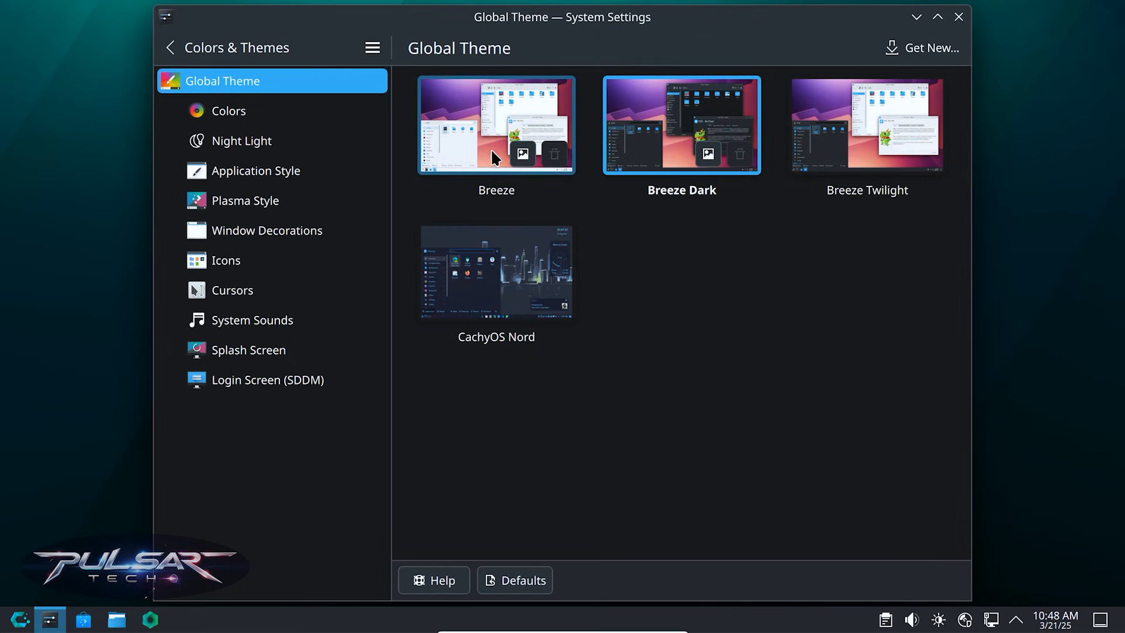
pyautogui.click(495, 125)
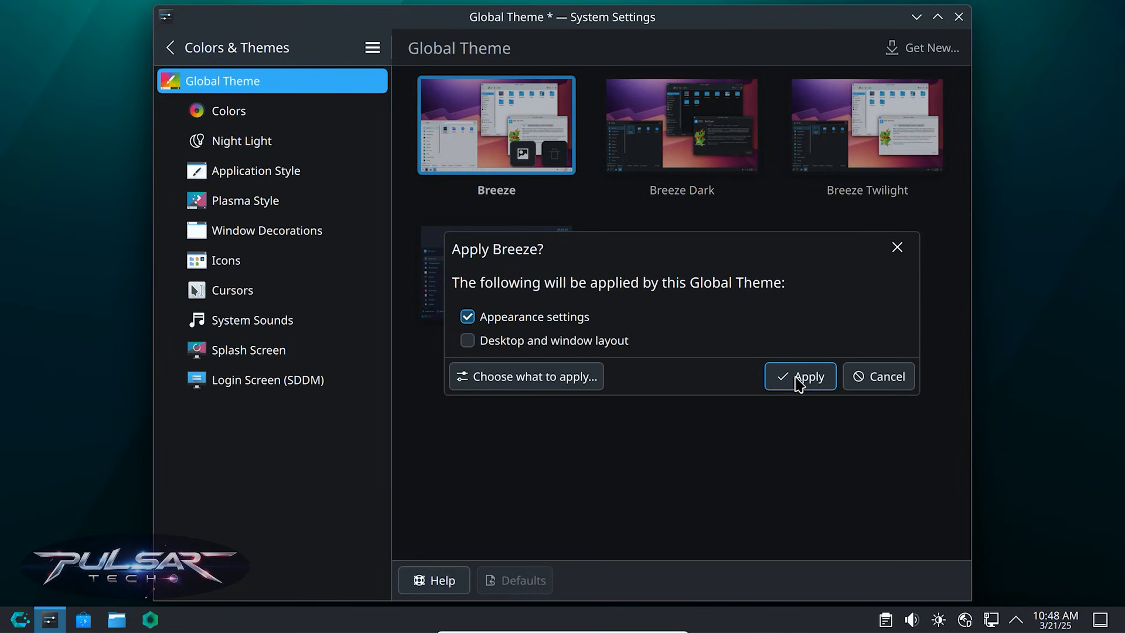
pyautogui.click(799, 376)
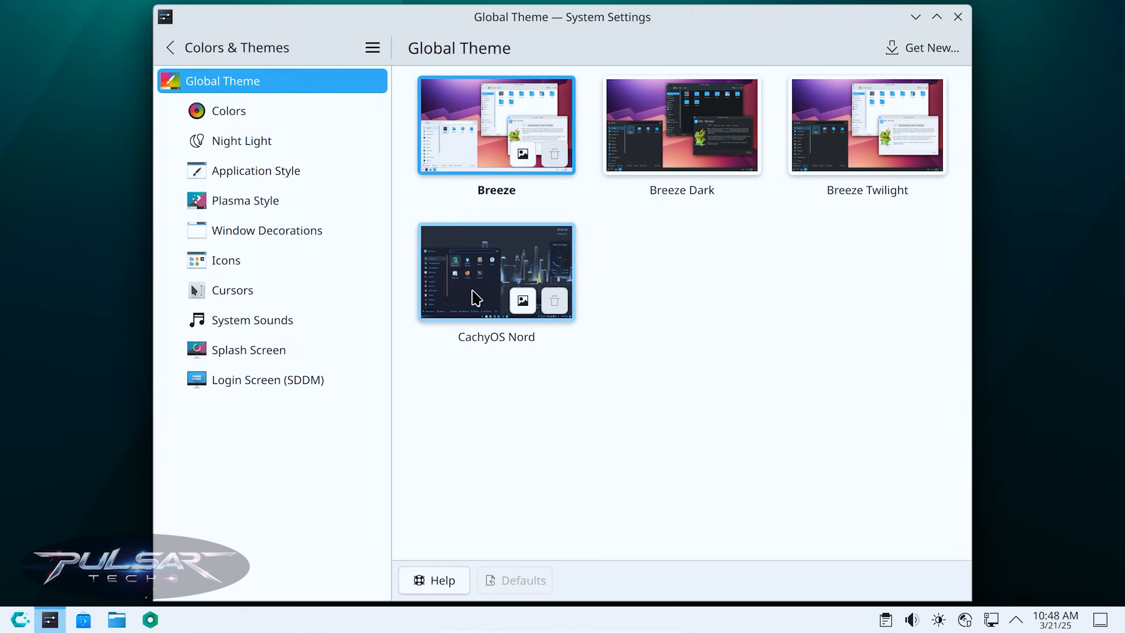
pyautogui.click(495, 271)
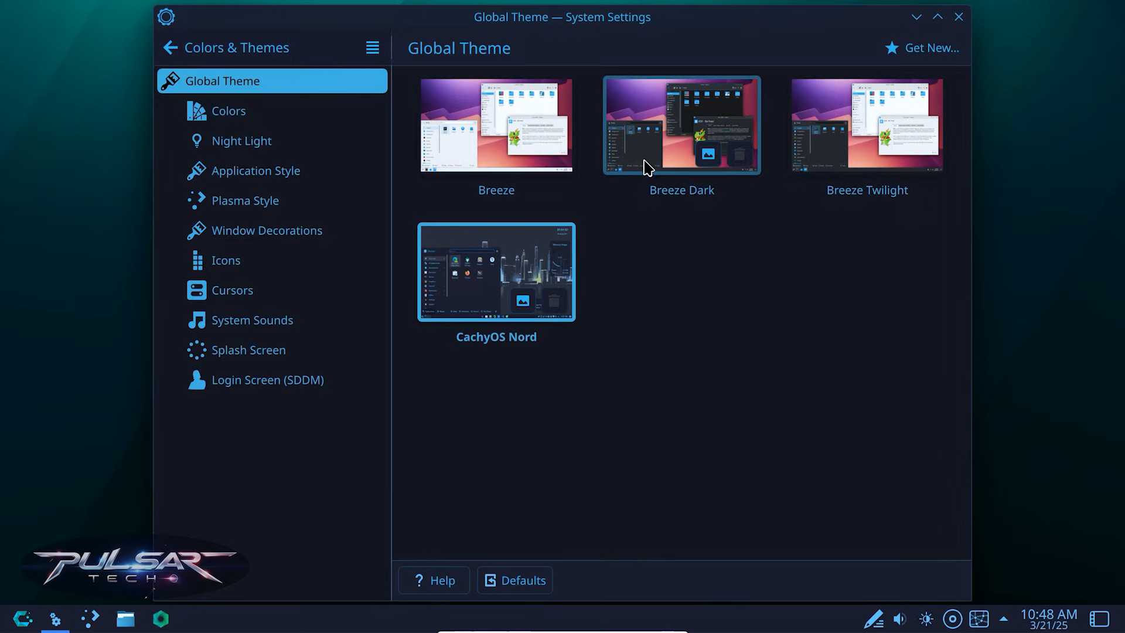
pyautogui.click(680, 125)
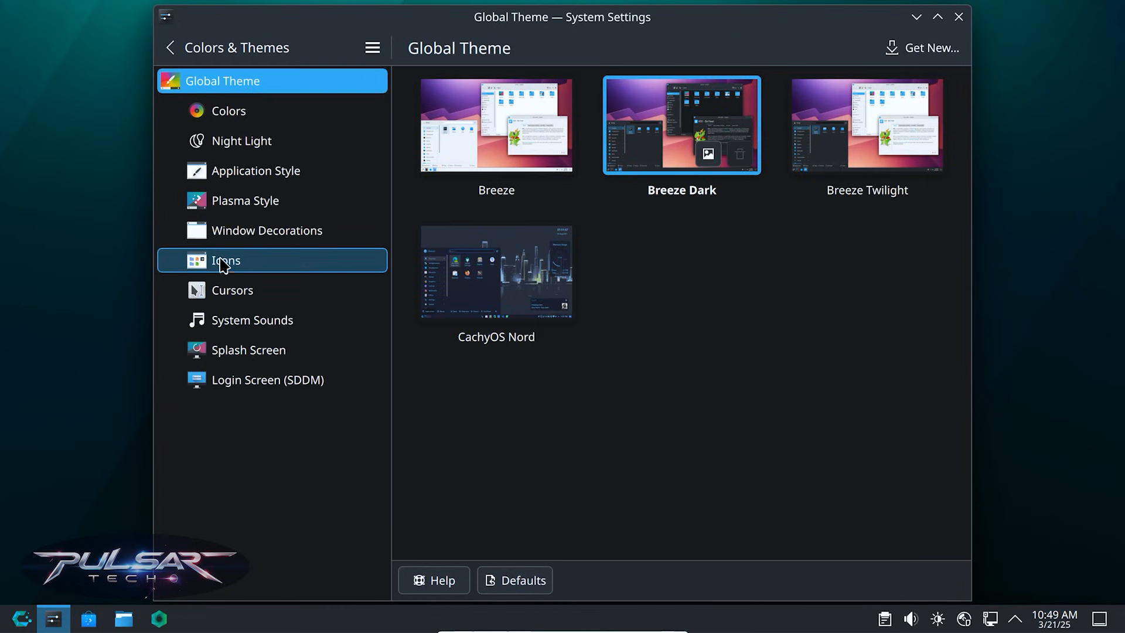
# Step: Apply the Breeze, then char-white, then Breeze Dark icon themes
pyautogui.click(225, 261)
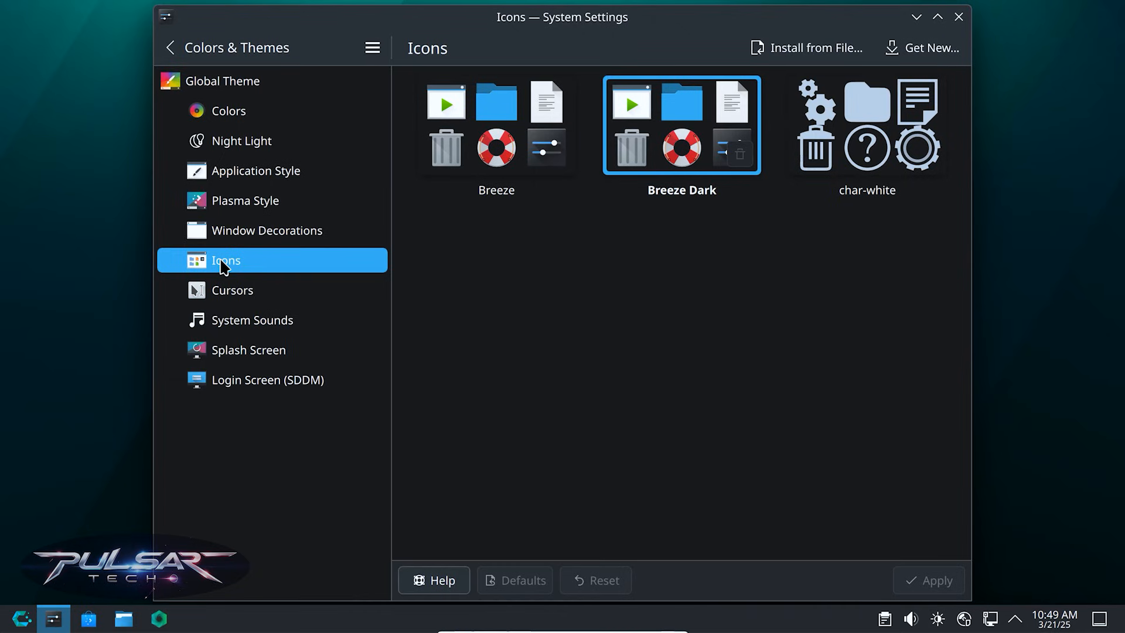
pyautogui.moveTo(319, 269)
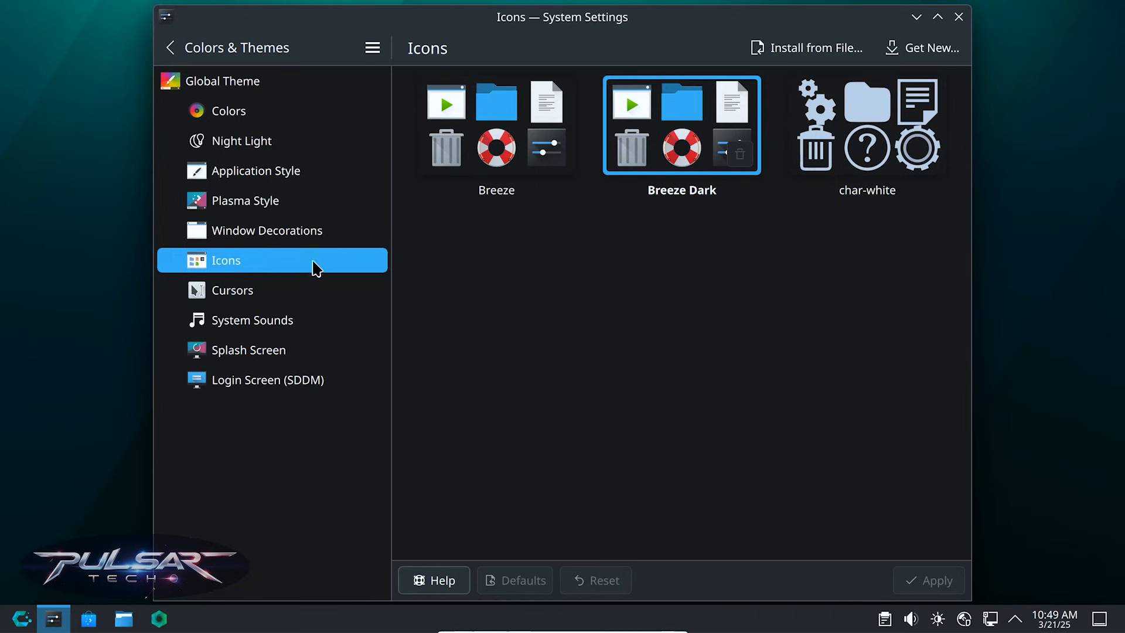
pyautogui.moveTo(712, 148)
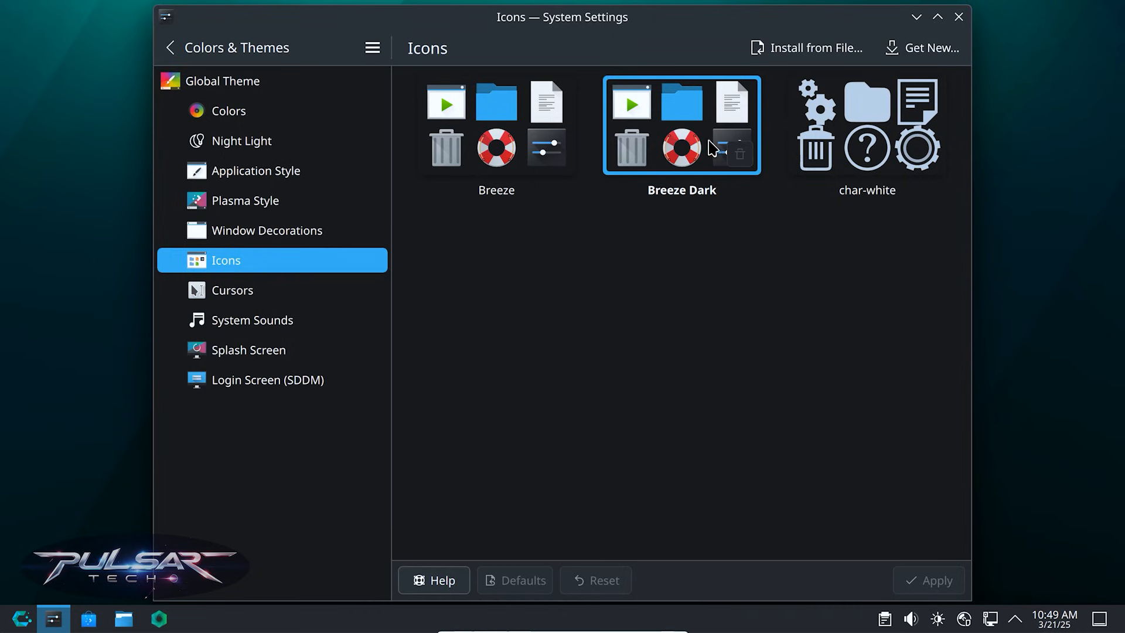
pyautogui.click(495, 125)
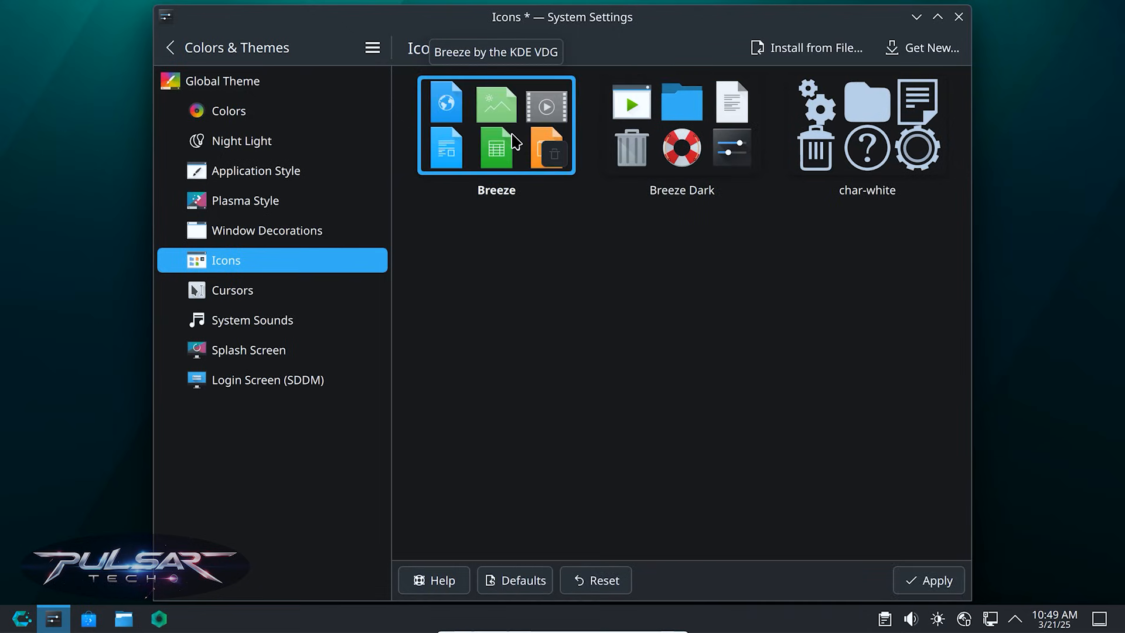
pyautogui.click(928, 580)
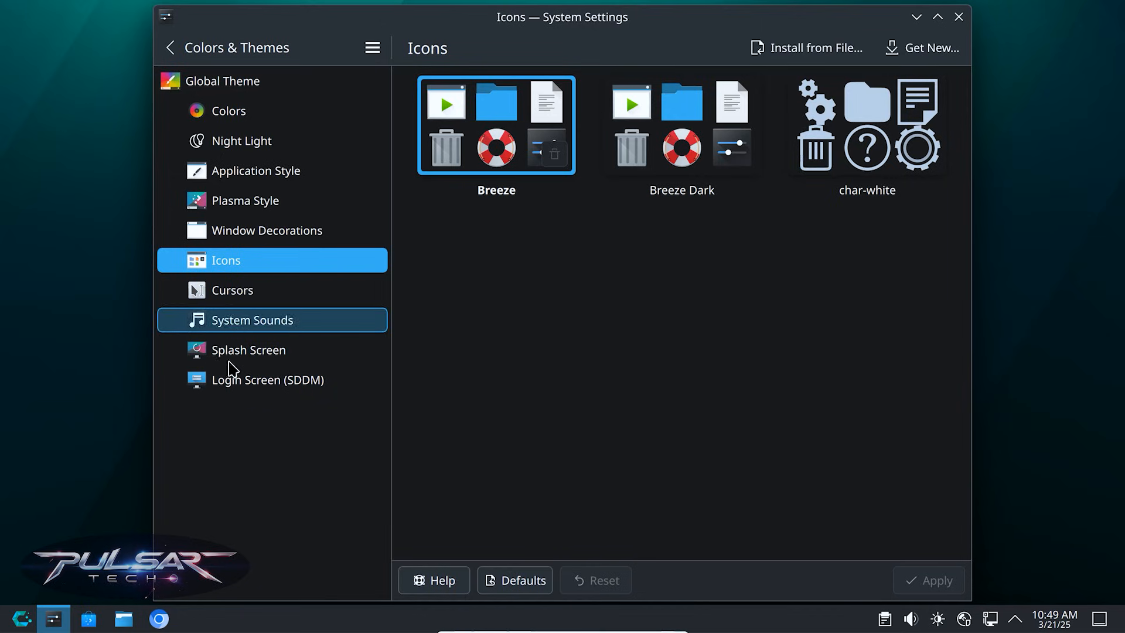
pyautogui.click(865, 124)
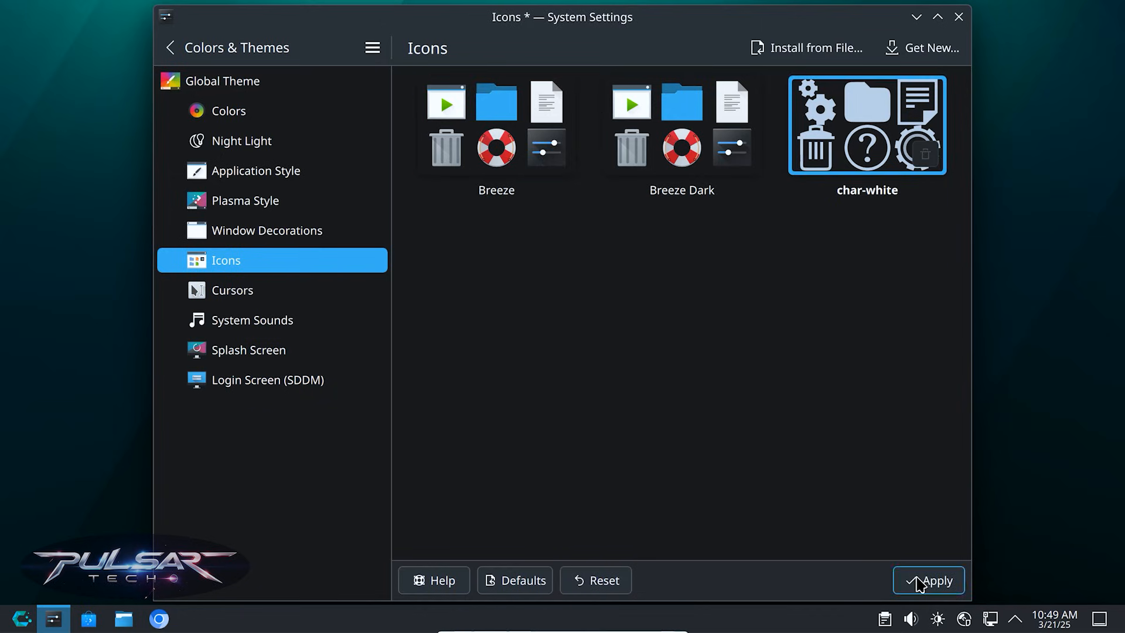
pyautogui.click(928, 579)
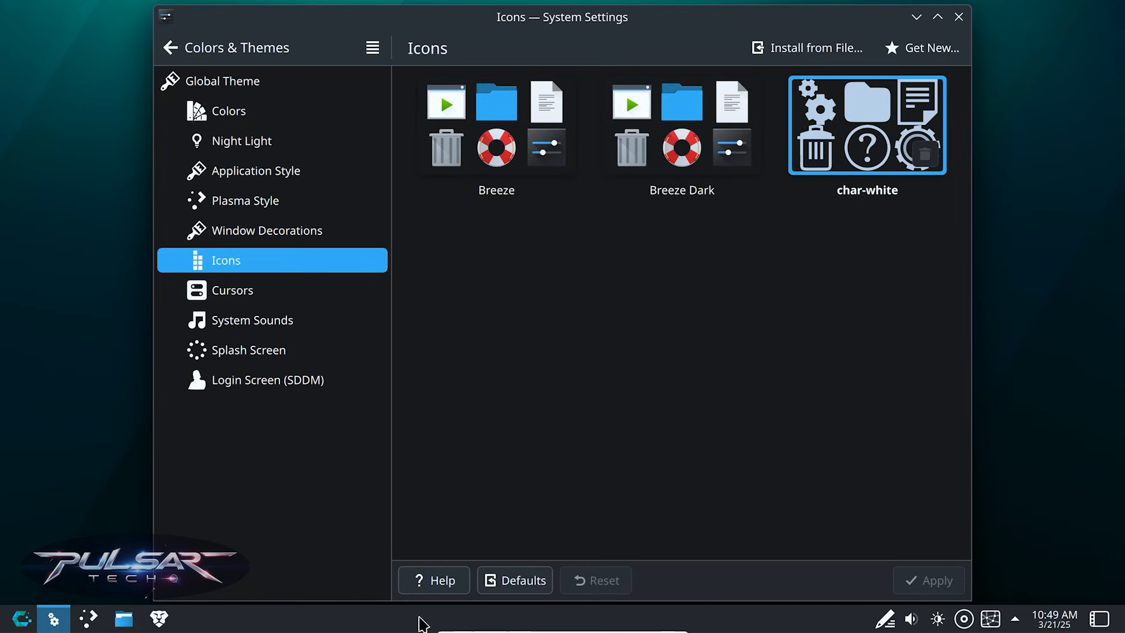
pyautogui.click(680, 125)
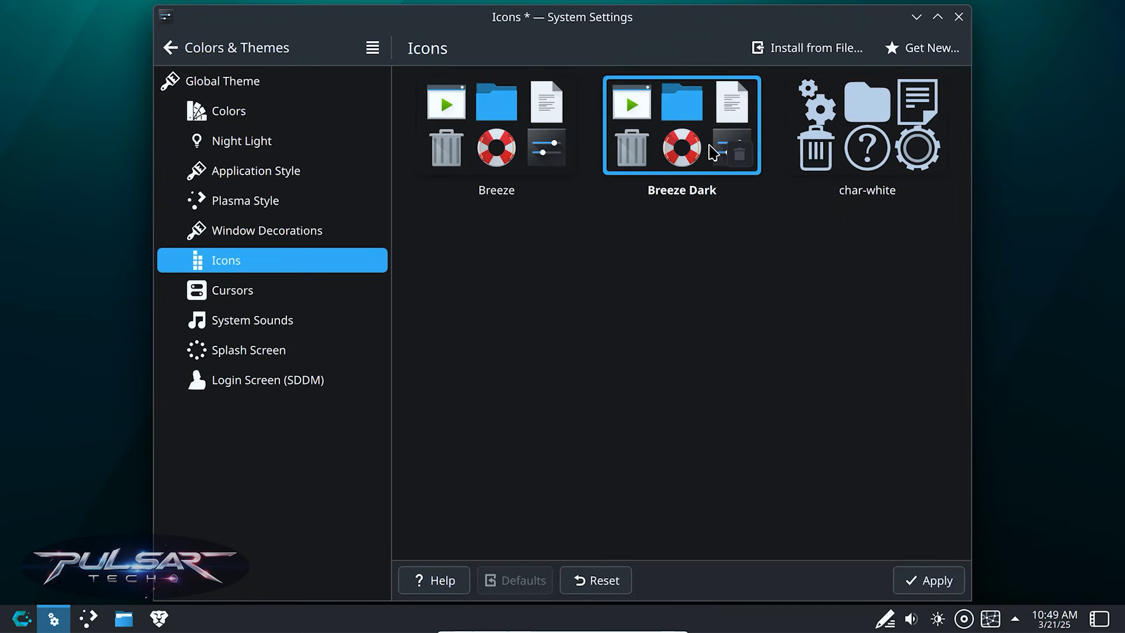
pyautogui.click(928, 579)
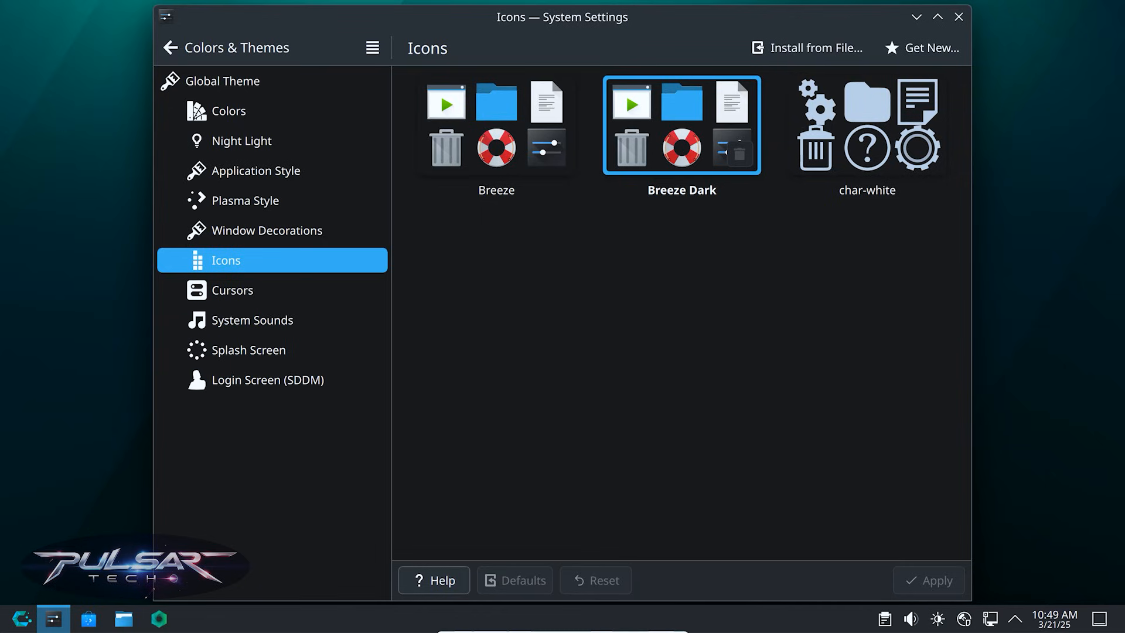
pyautogui.click(193, 617)
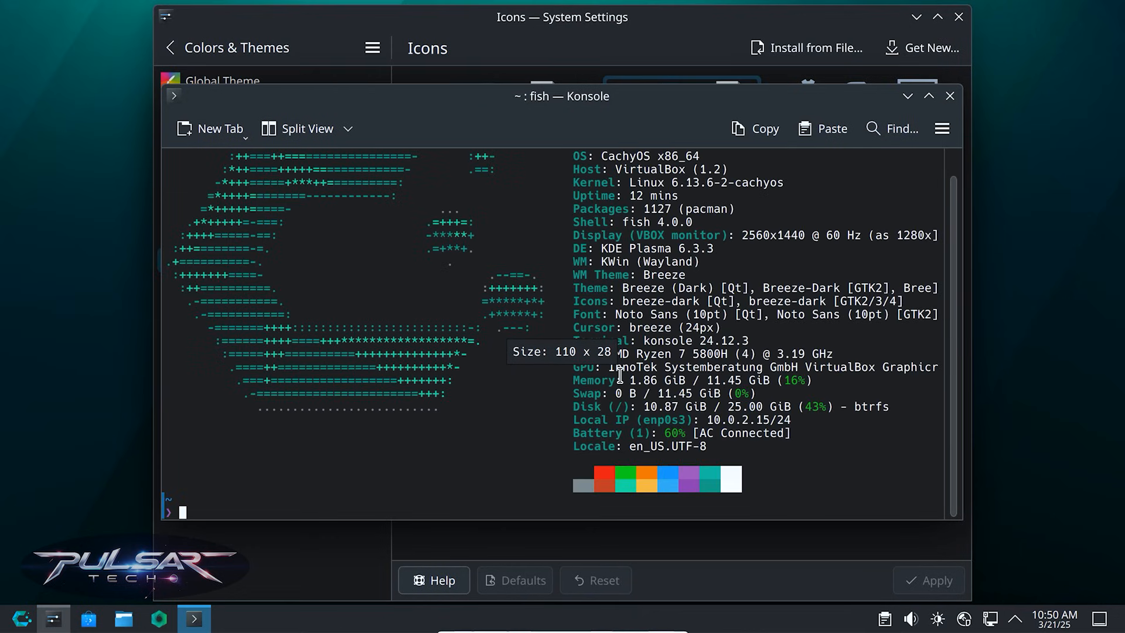
# Step: Install papirus-icon-theme via sudo pacman -S, entering the password and confirming with y
pyautogui.write('sudo powertop')
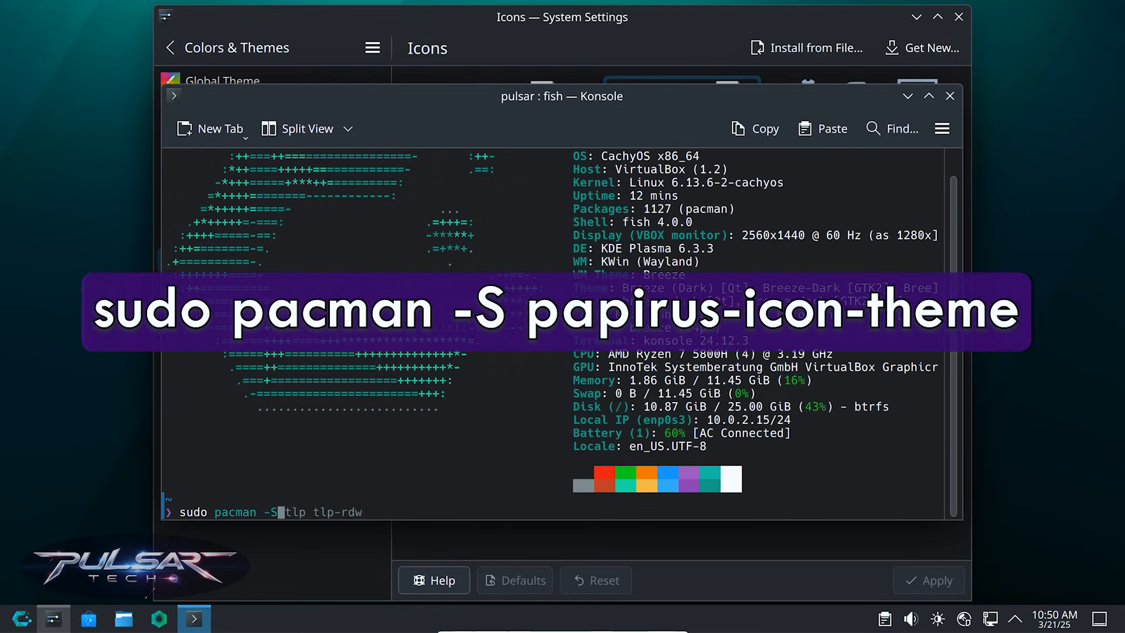
pyautogui.write('papirus-ico')
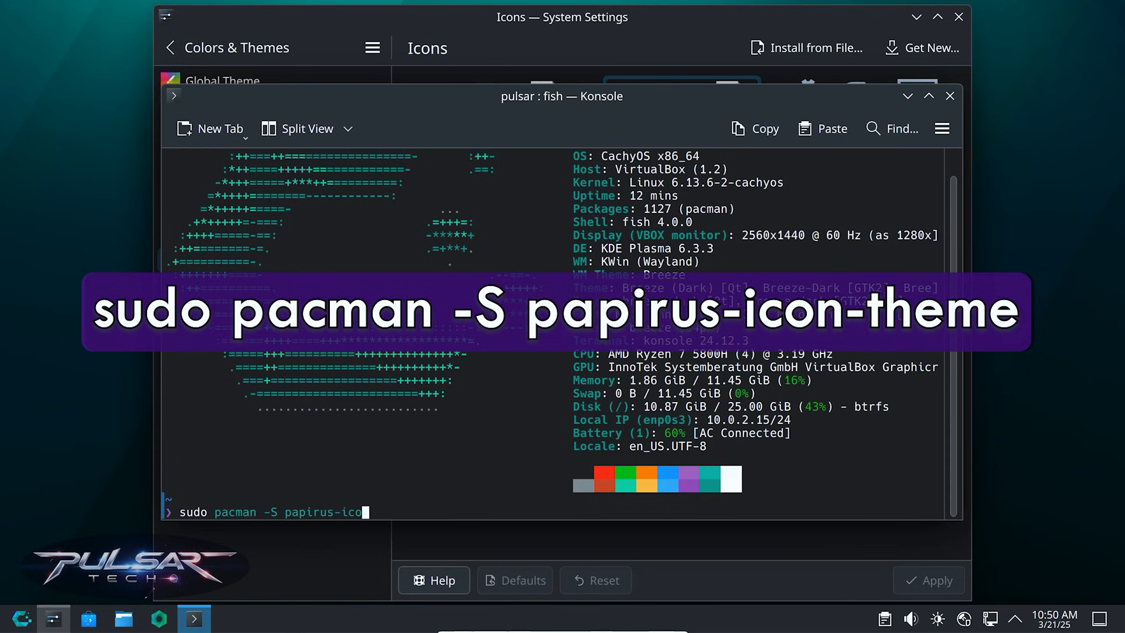
pyautogui.write('n-theme')
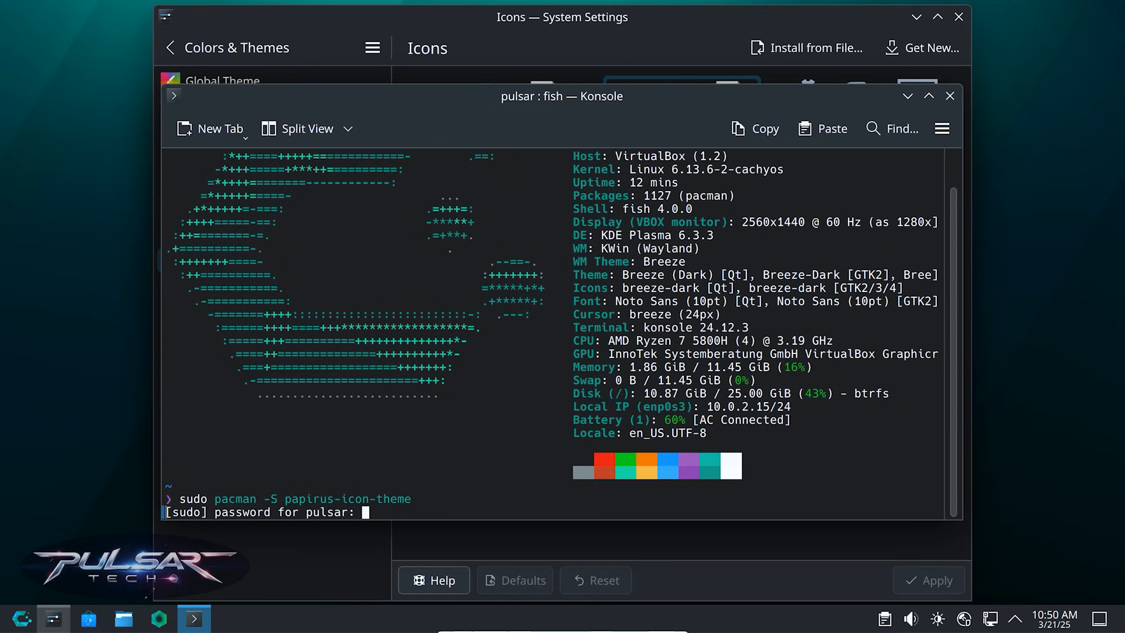
pyautogui.press('Return')
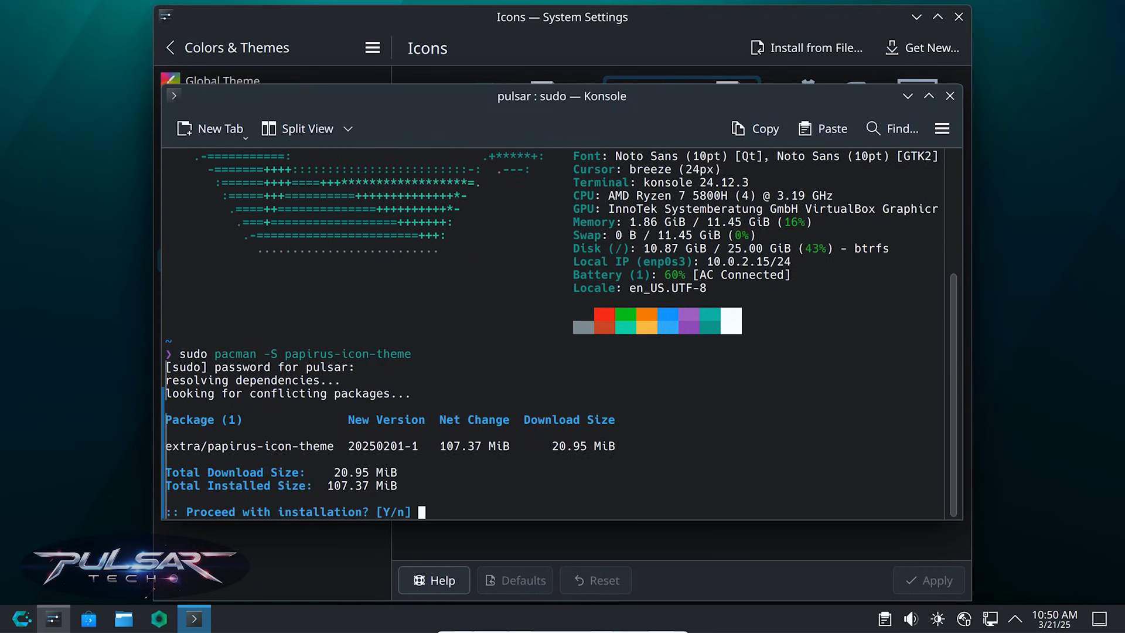
pyautogui.write('y')
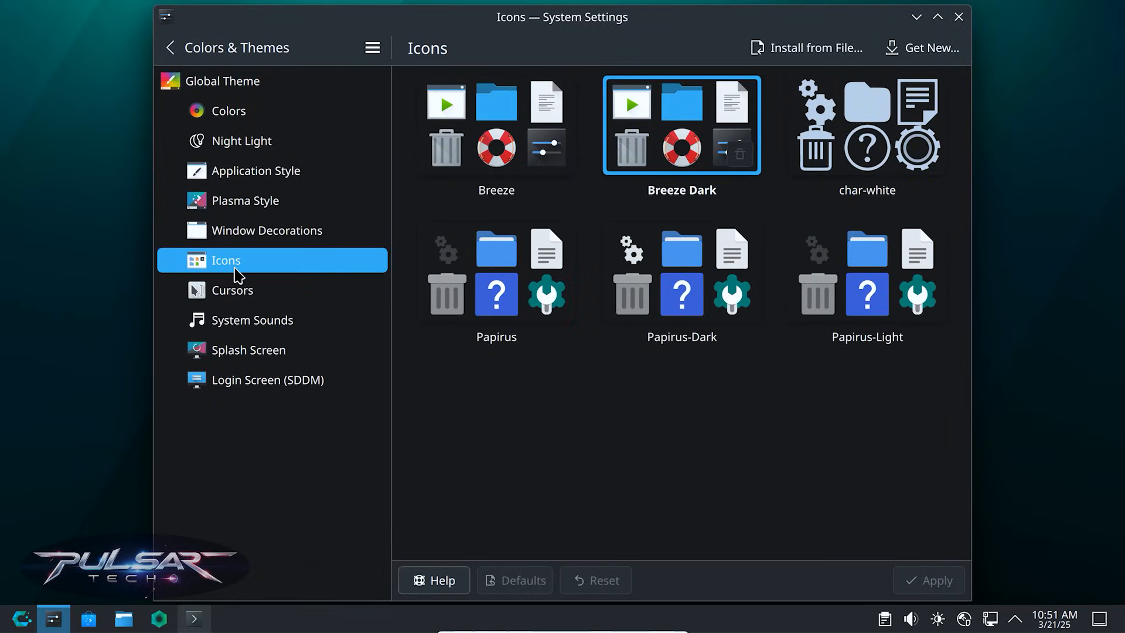
pyautogui.moveTo(514, 291)
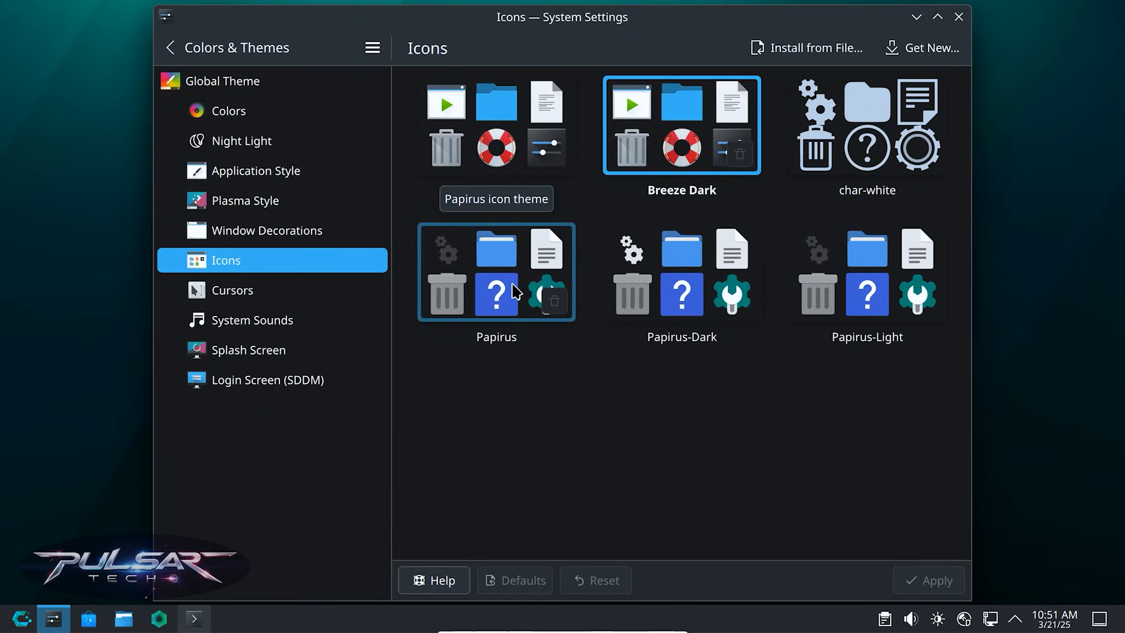
# Step: Apply the Papirus icon theme, then switch to Papirus-Dark
pyautogui.click(496, 271)
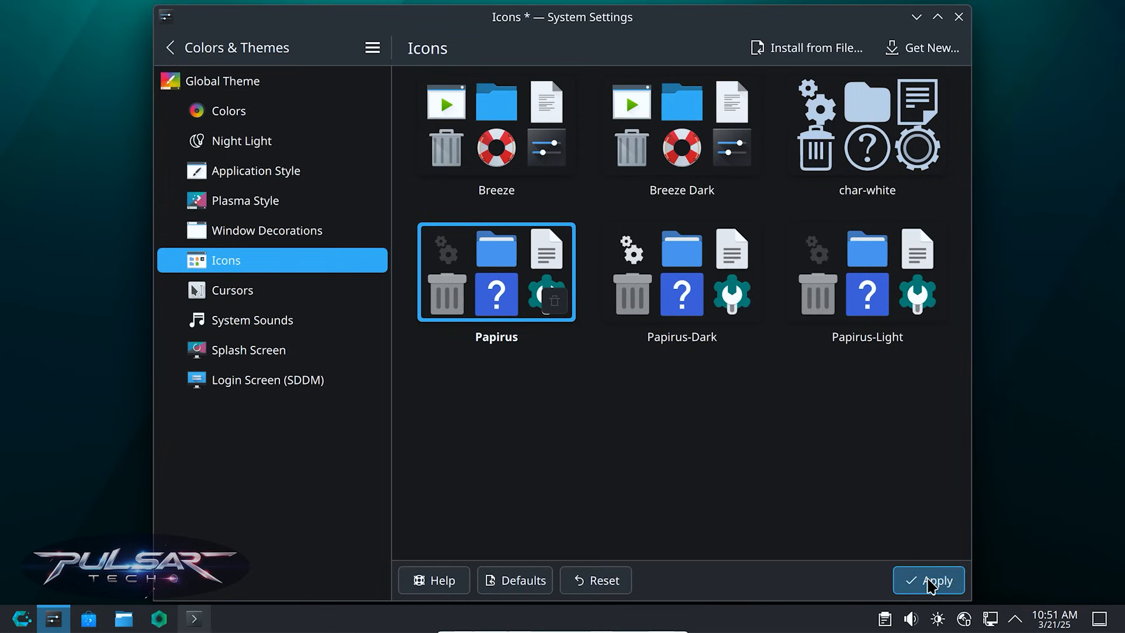
pyautogui.click(928, 579)
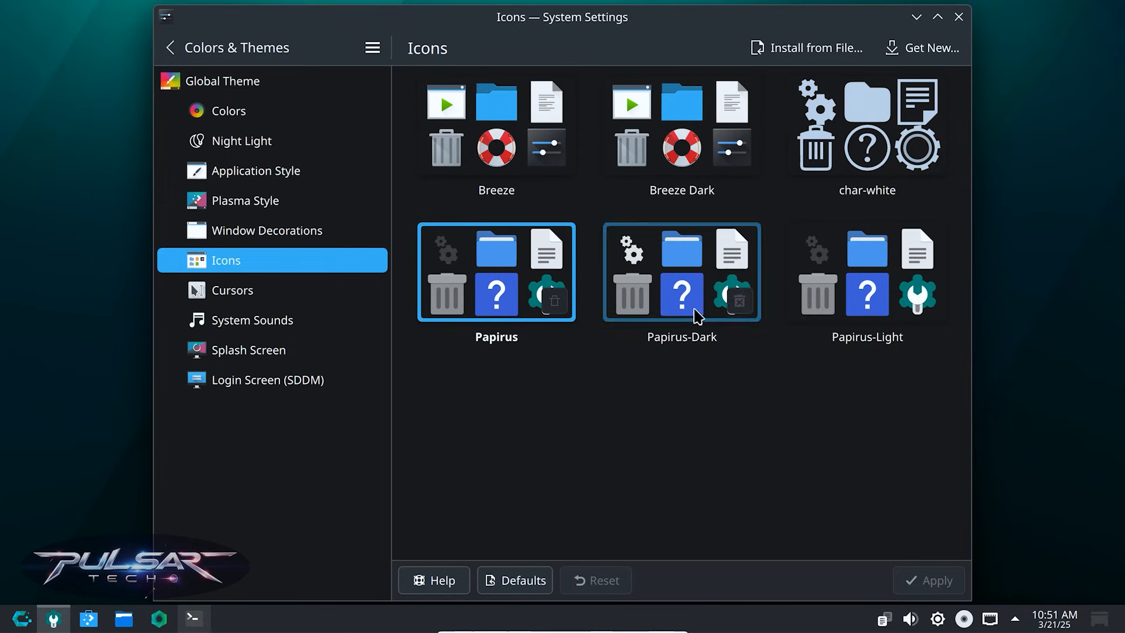
pyautogui.click(681, 271)
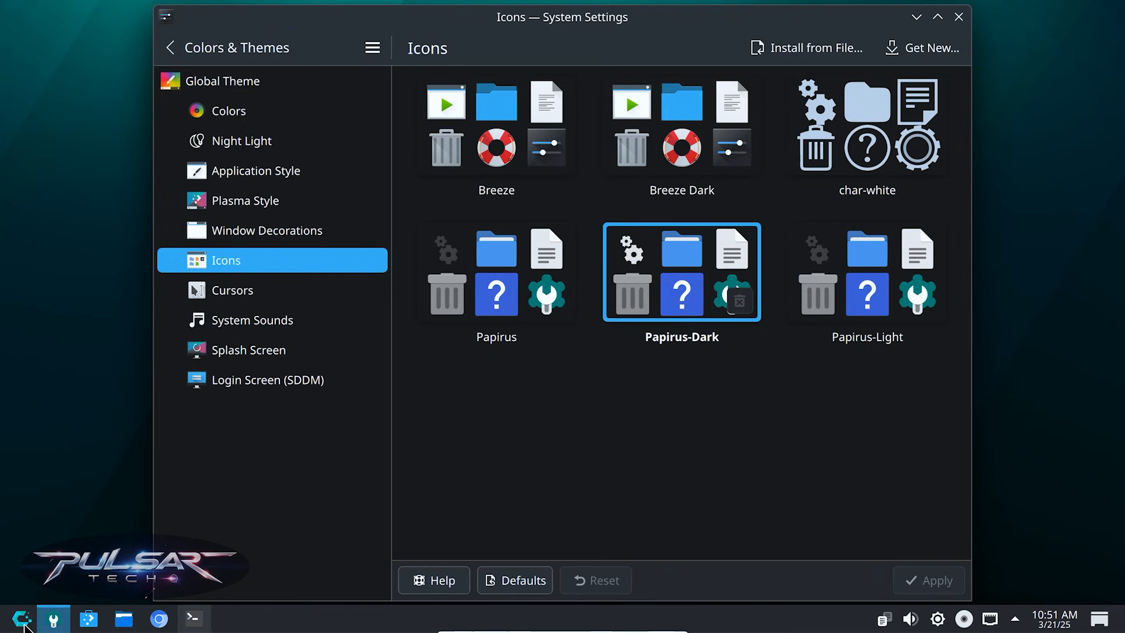
pyautogui.click(19, 617)
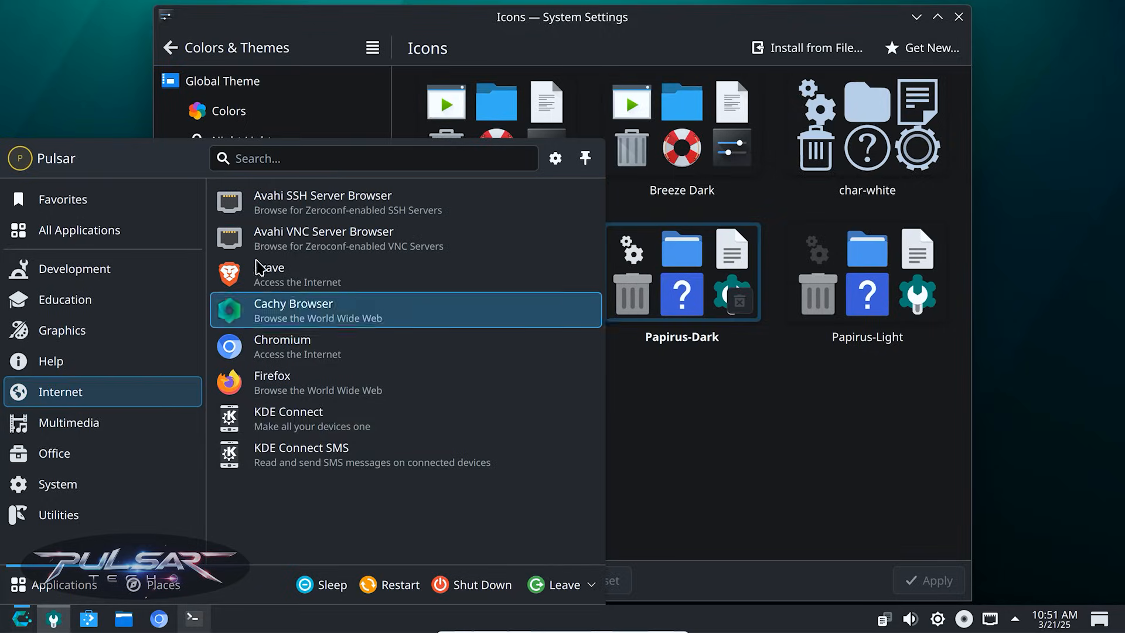
# Step: Browse the Night Light, Application Style and Plasma Style pages, then close System Settings
pyautogui.click(240, 141)
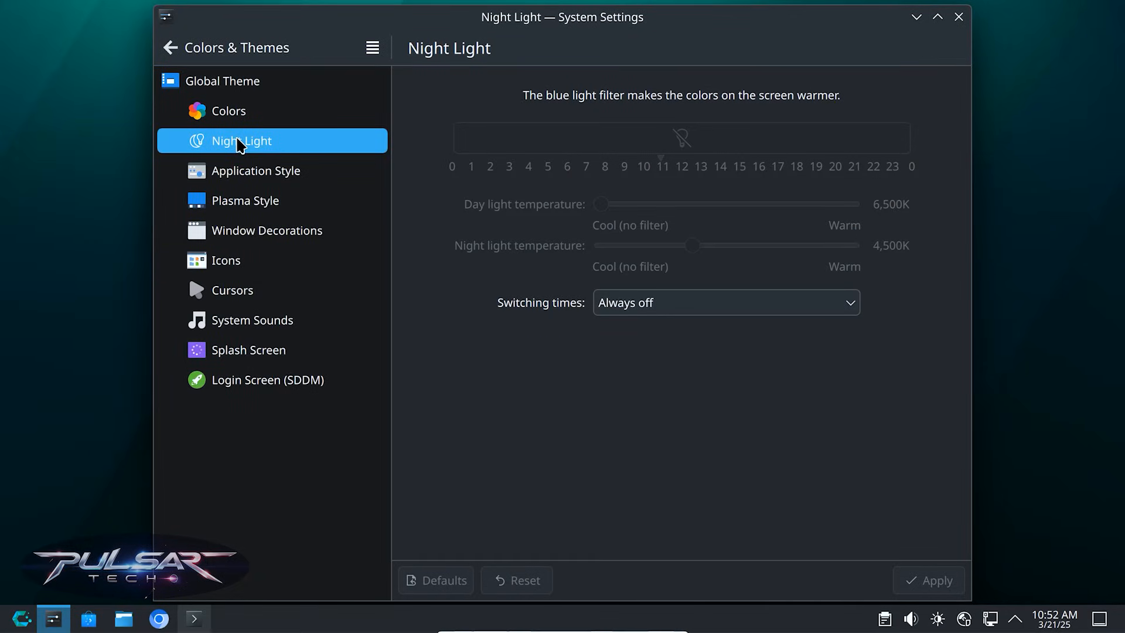
pyautogui.click(256, 171)
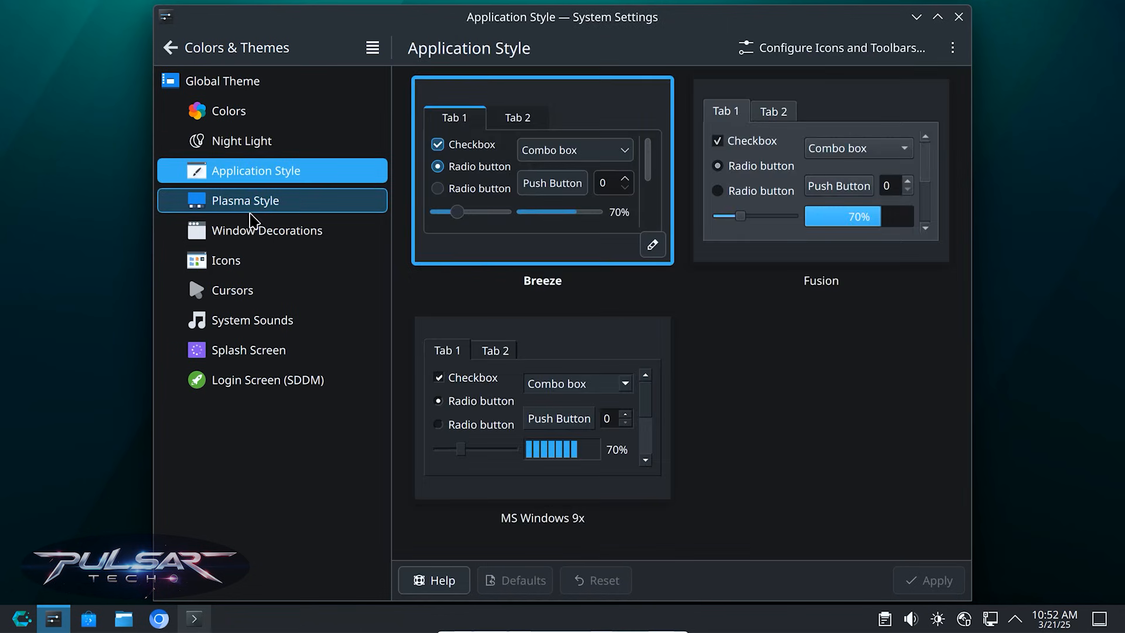
pyautogui.click(246, 201)
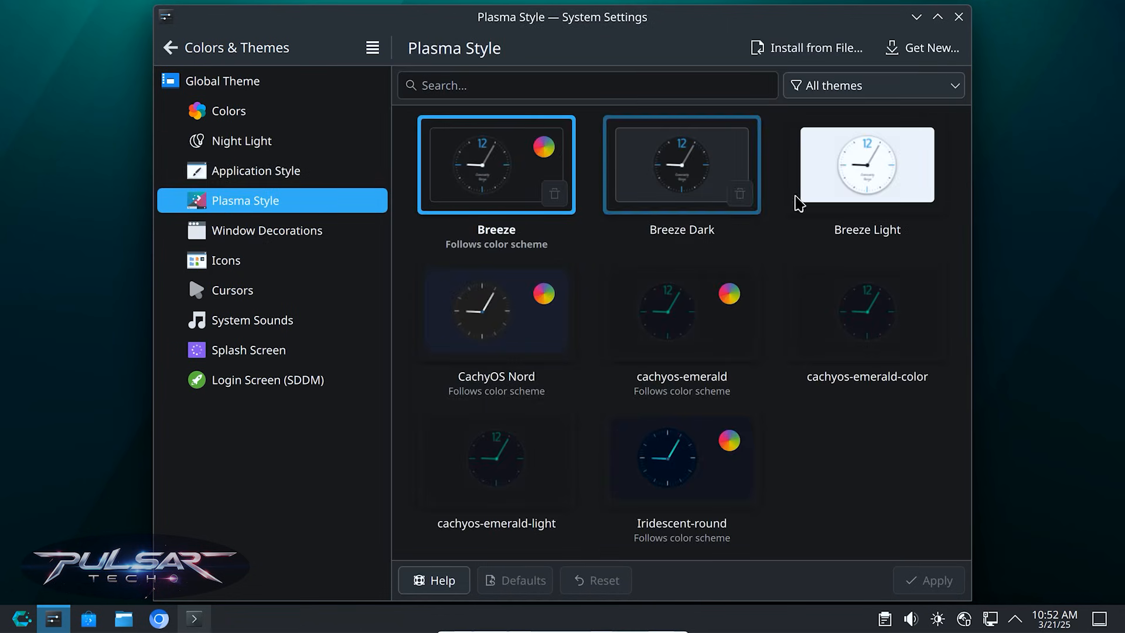
pyautogui.click(255, 171)
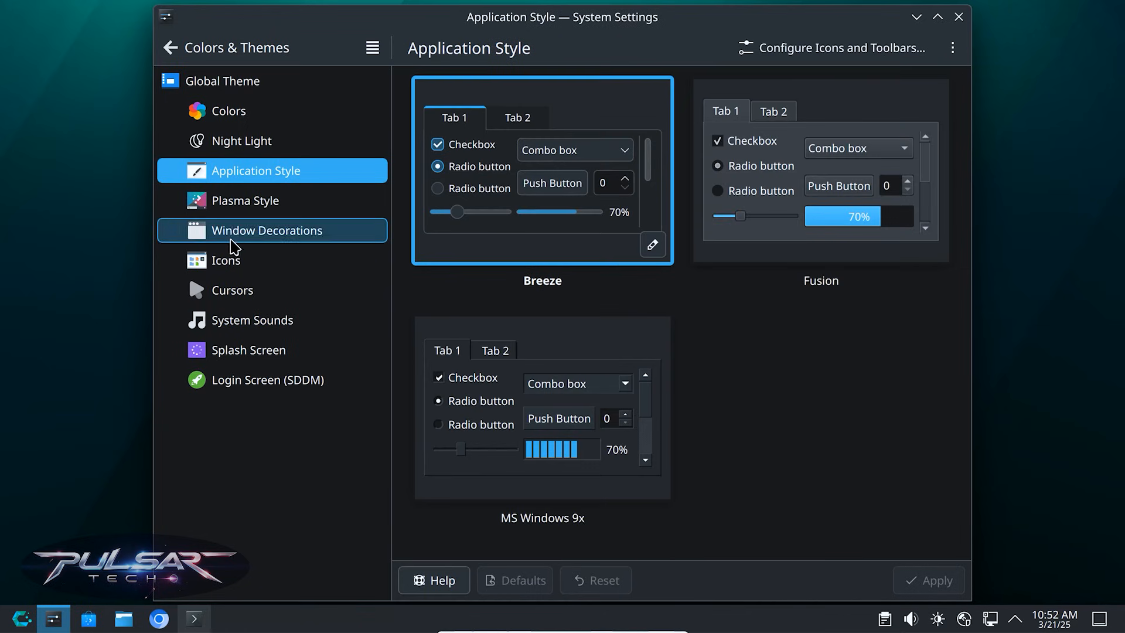
pyautogui.click(170, 47)
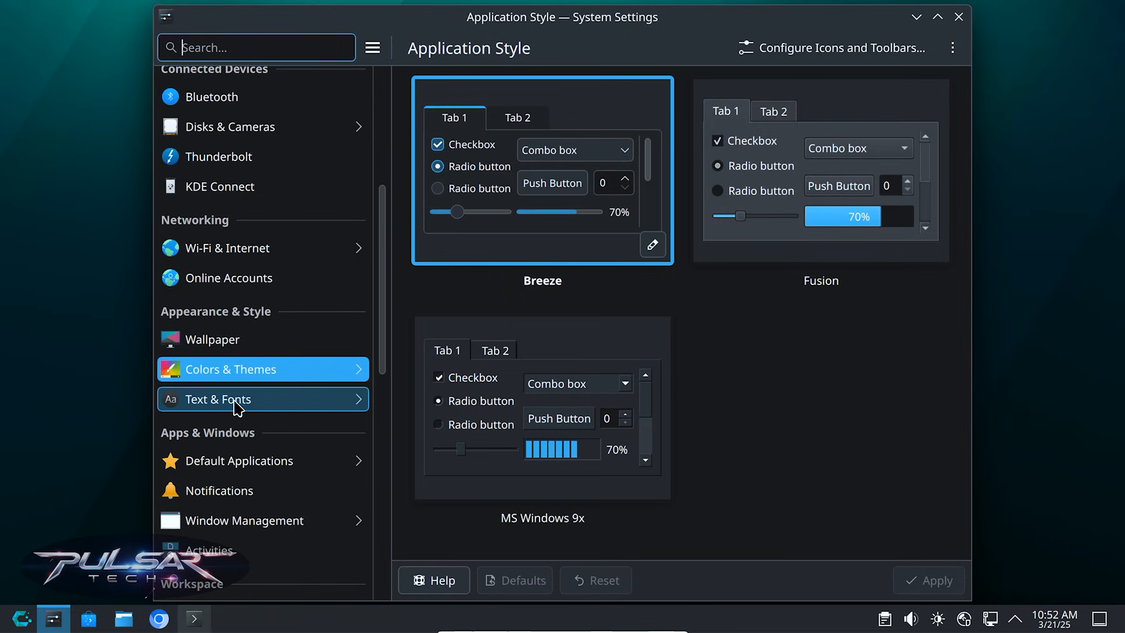
pyautogui.scroll(-3)
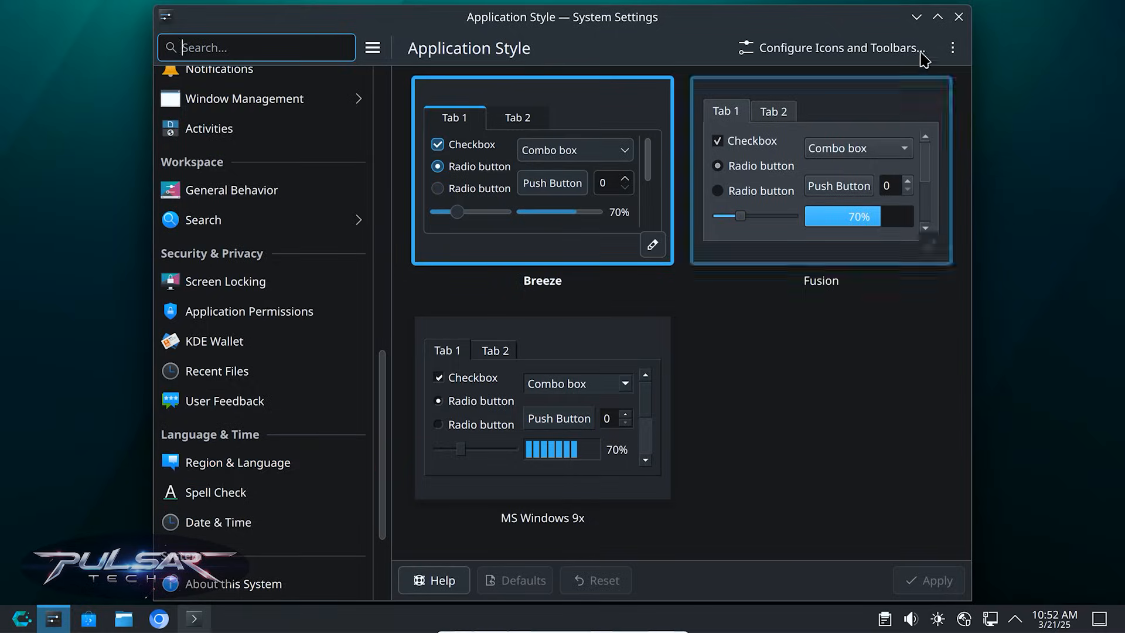
pyautogui.click(958, 16)
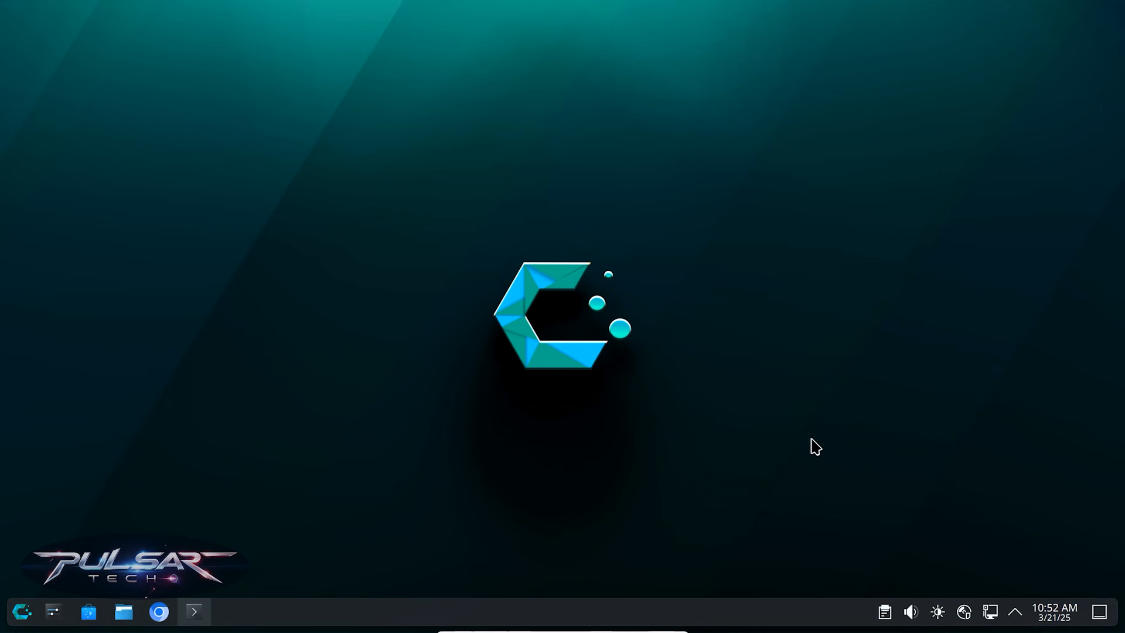
pyautogui.moveTo(620, 610)
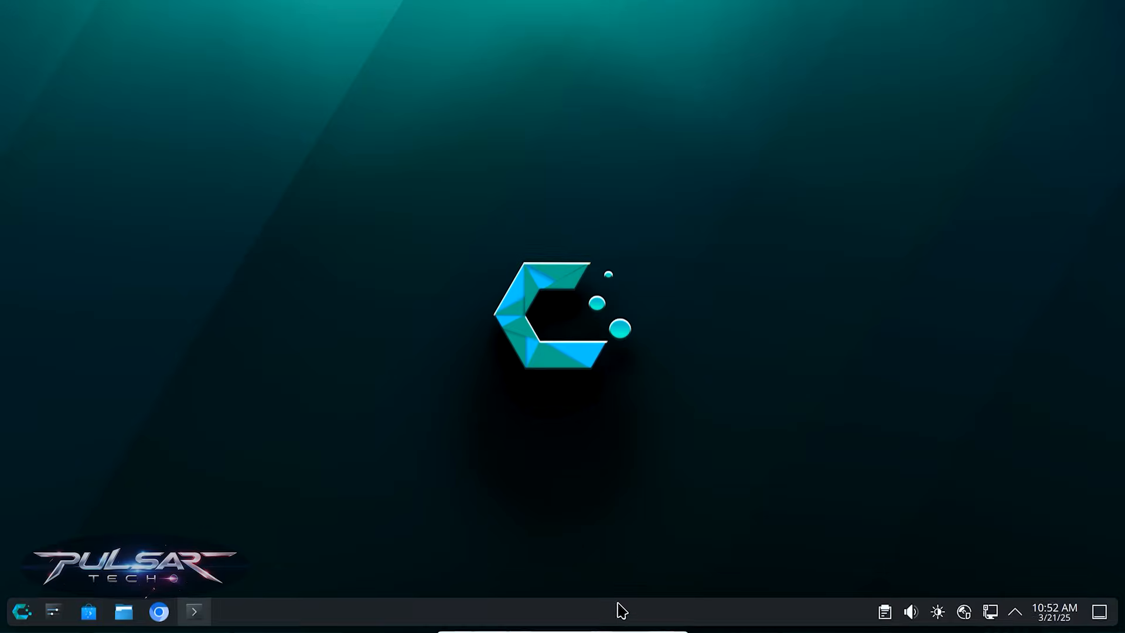
pyautogui.rightClick(620, 610)
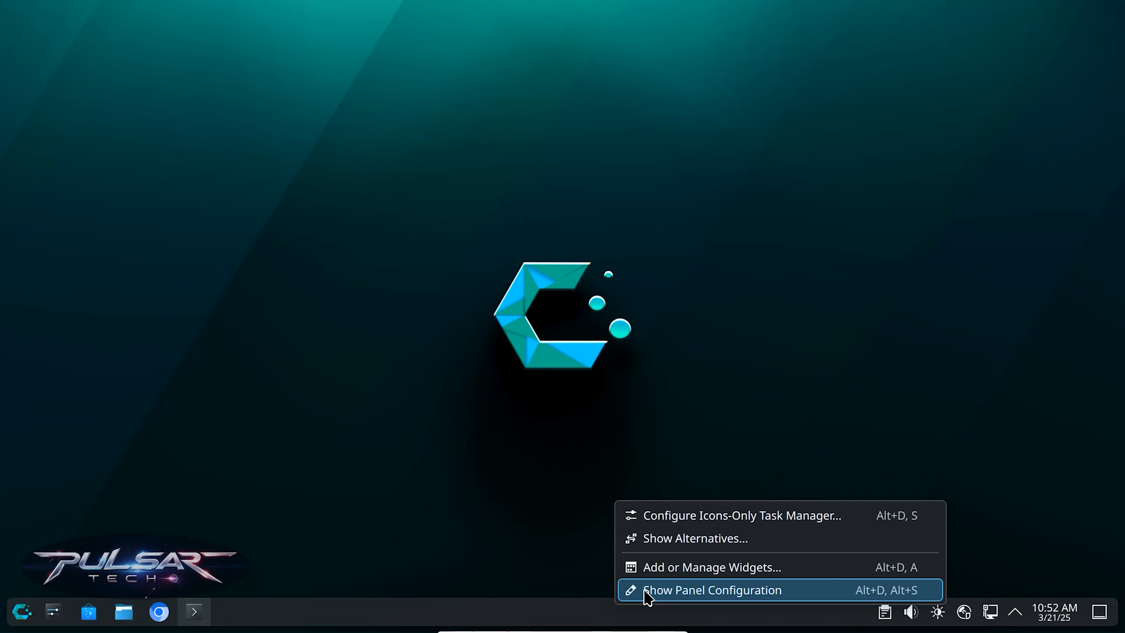
pyautogui.click(710, 590)
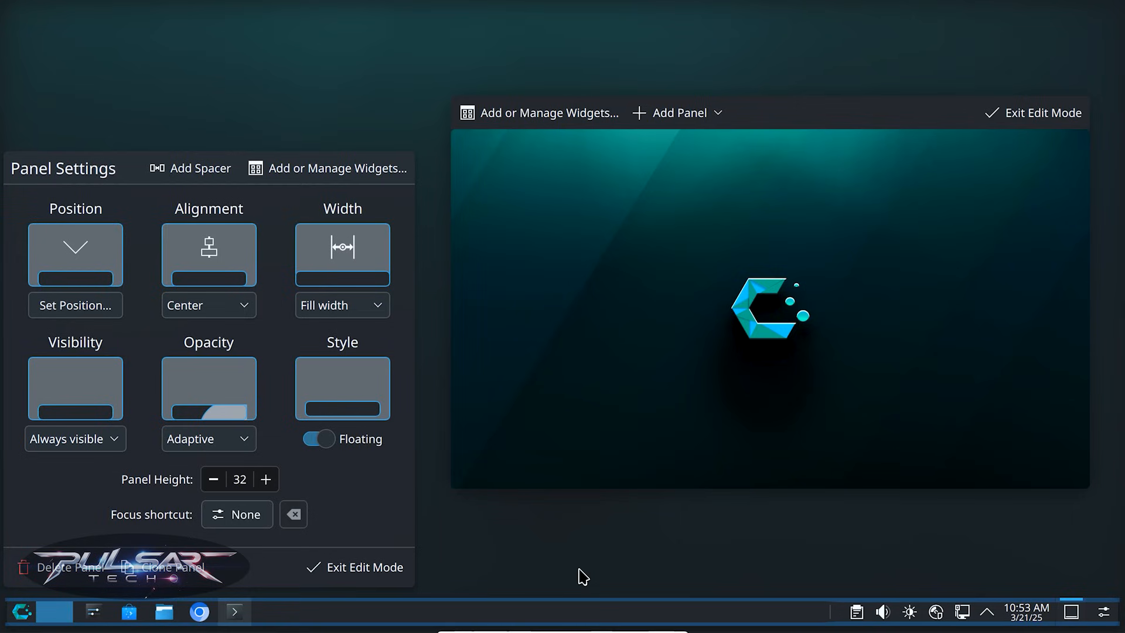
pyautogui.click(208, 304)
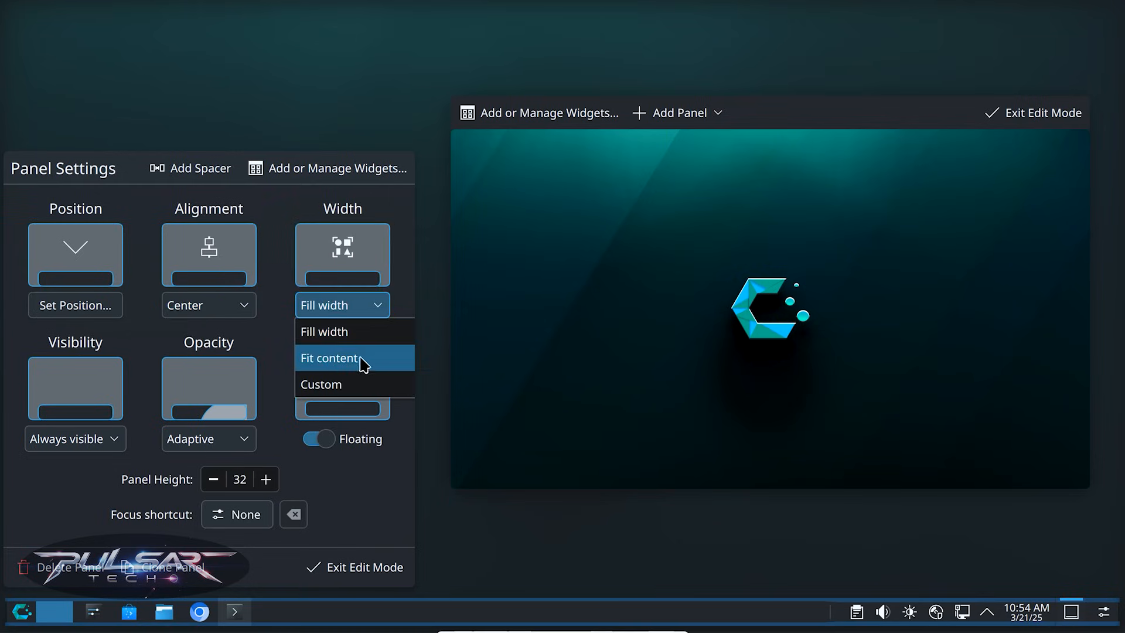
pyautogui.moveTo(324, 331)
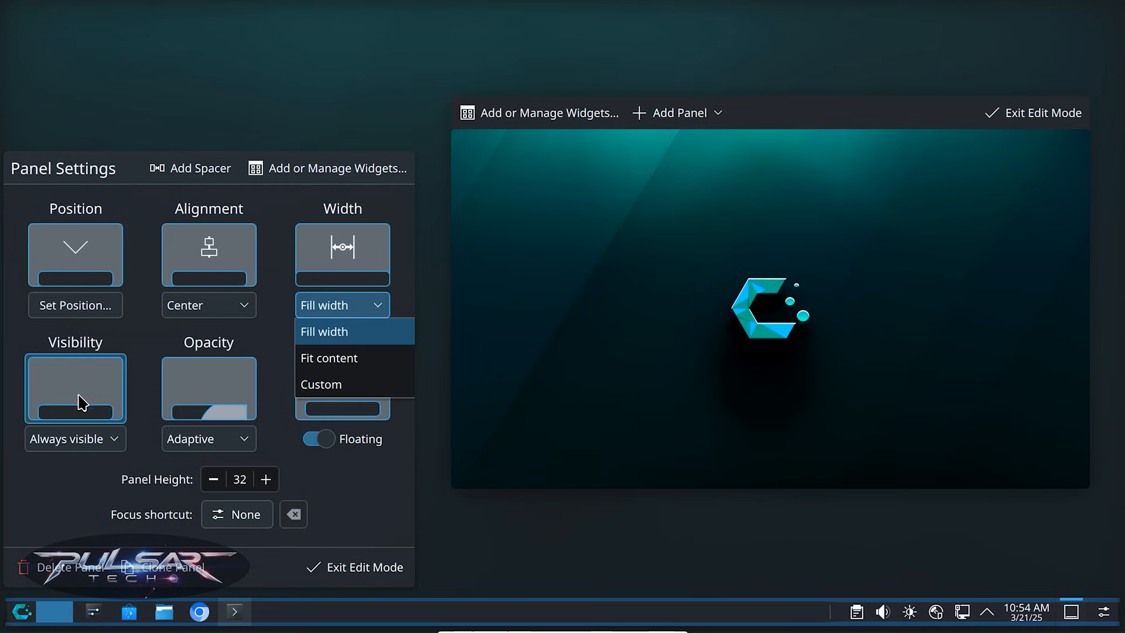
pyautogui.click(74, 438)
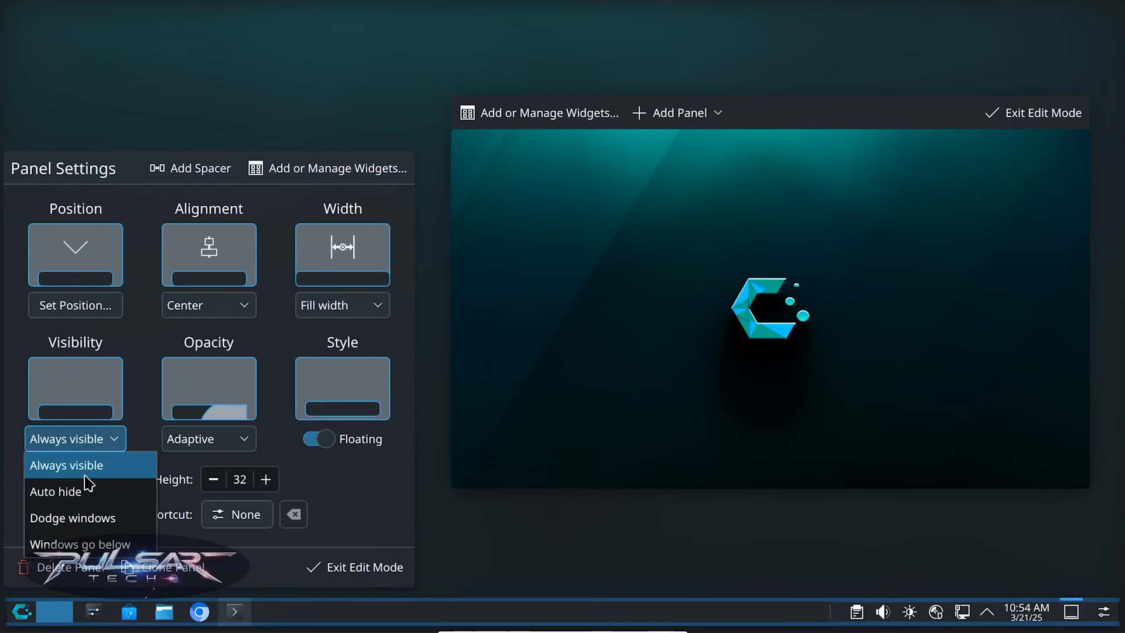
pyautogui.moveTo(55, 491)
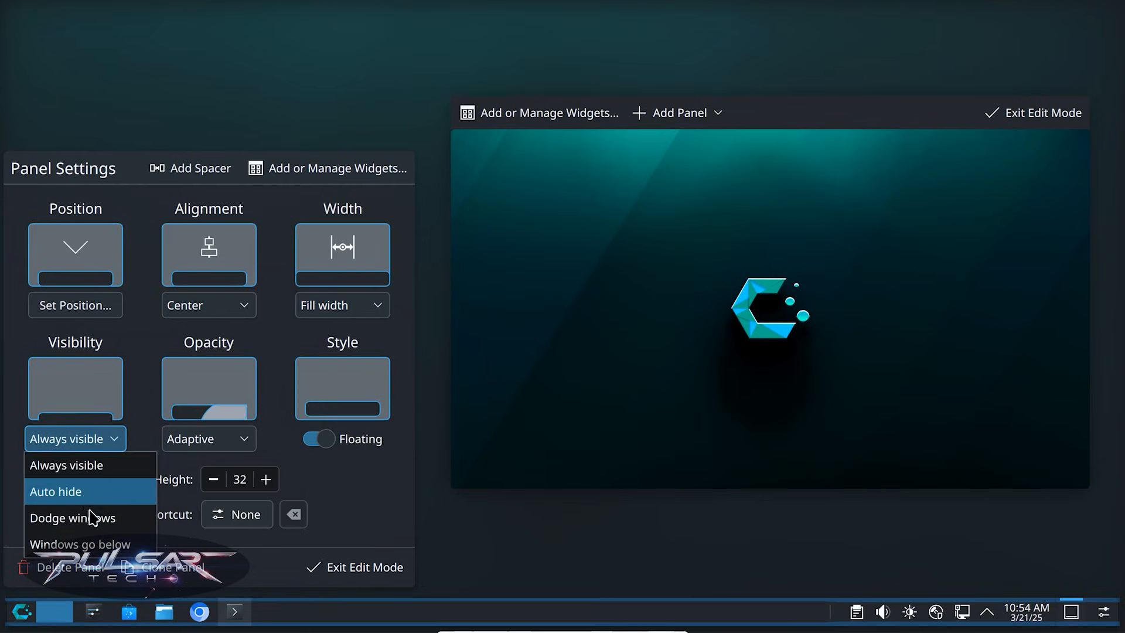
pyautogui.moveTo(103, 544)
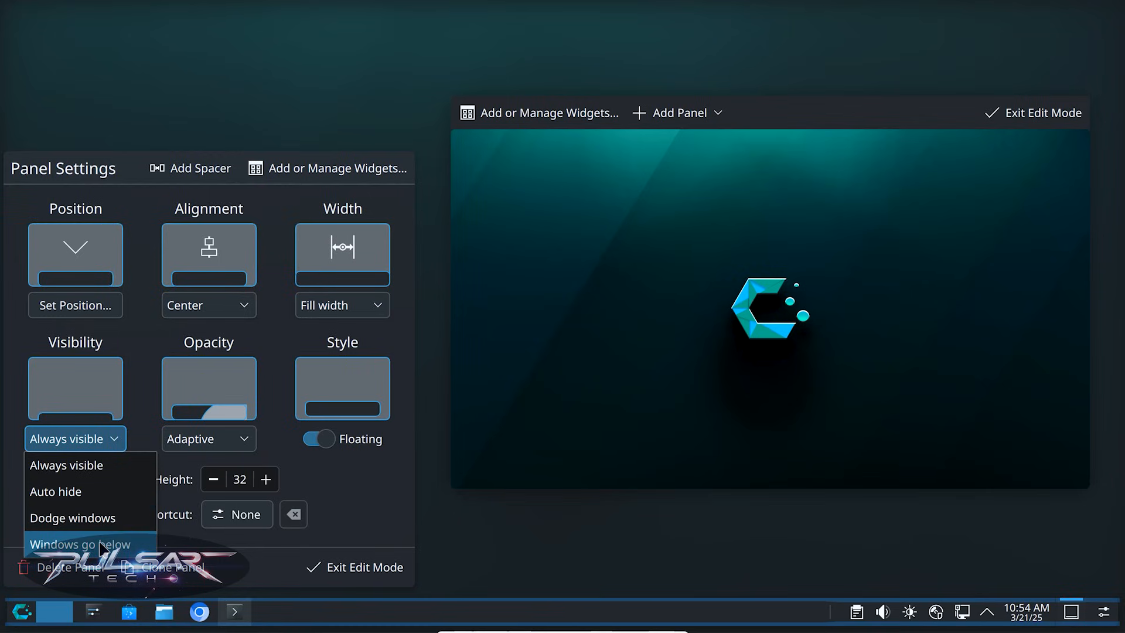
pyautogui.moveTo(73, 517)
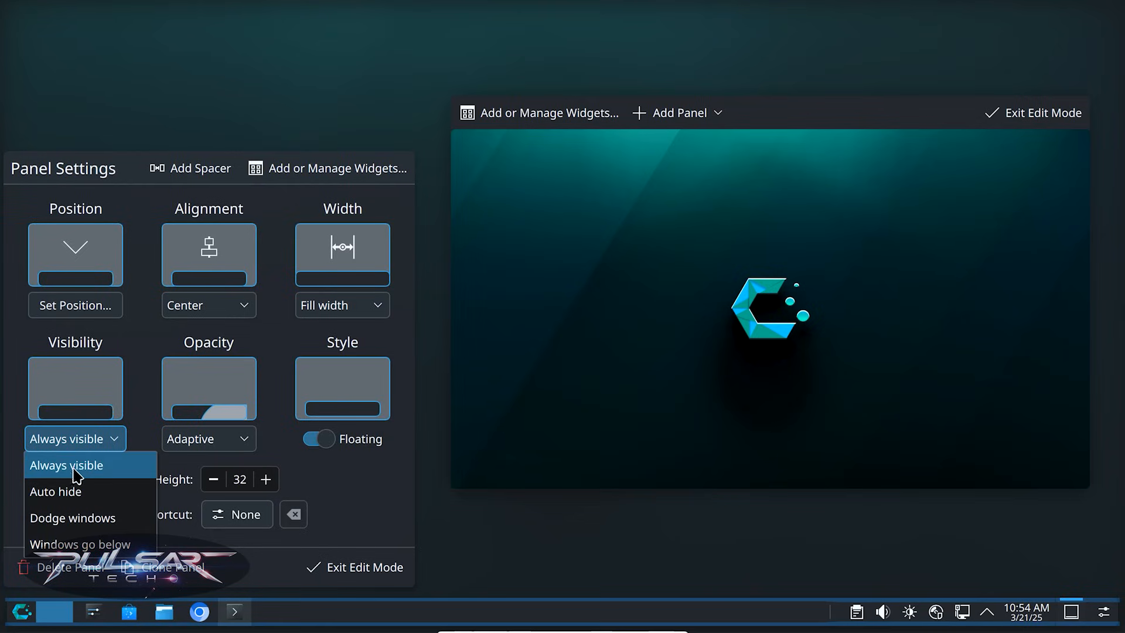
pyautogui.click(67, 464)
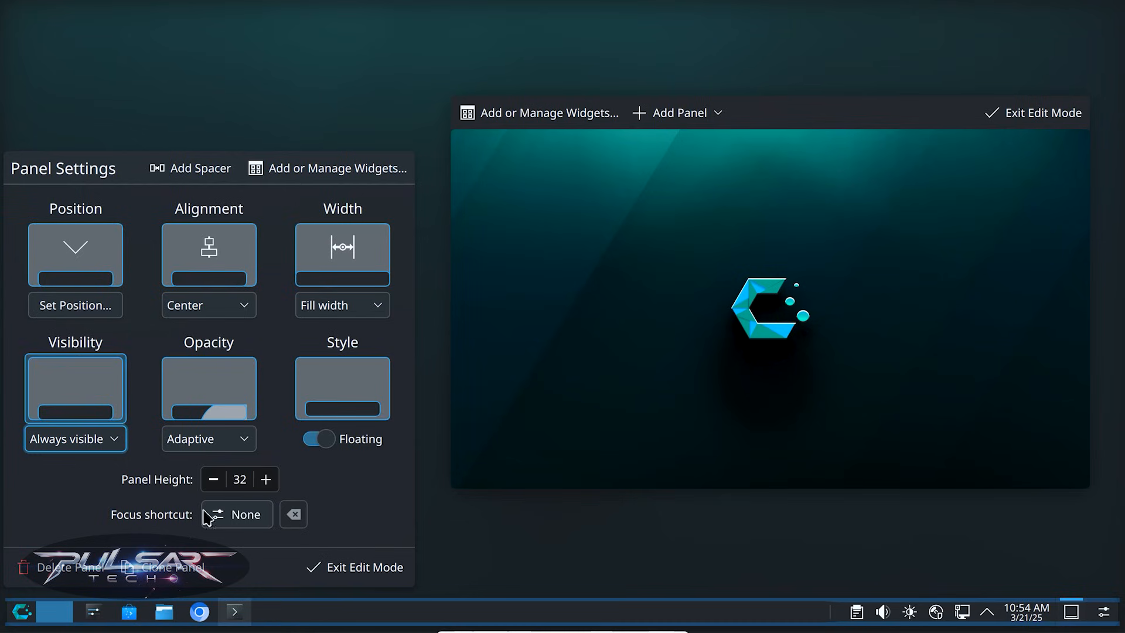
pyautogui.click(208, 438)
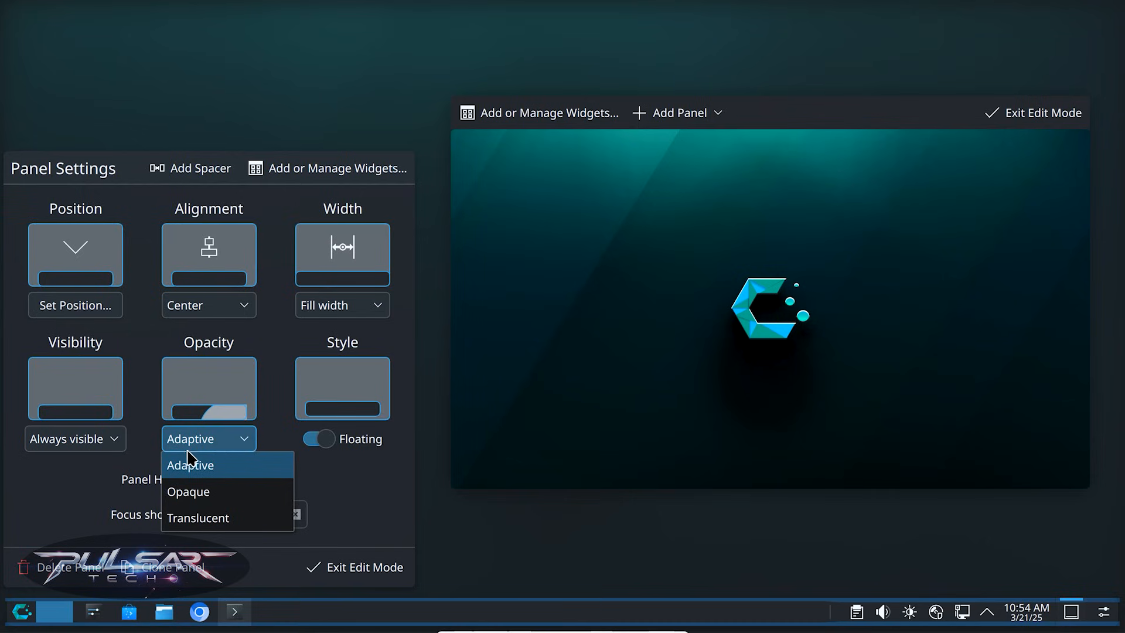
pyautogui.moveTo(197, 495)
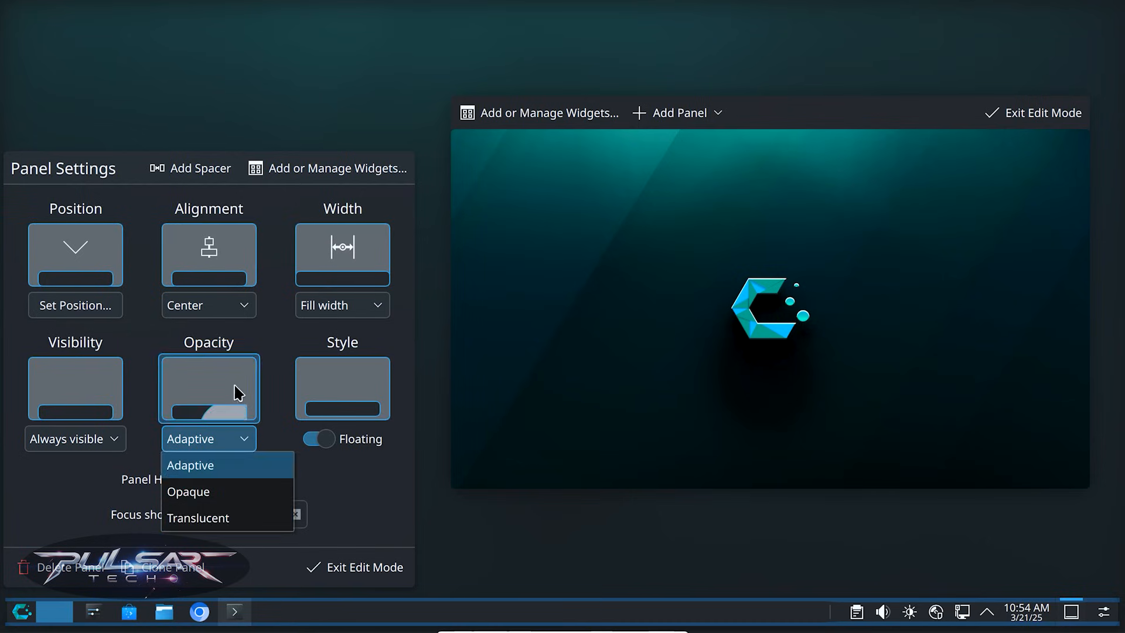
pyautogui.click(188, 492)
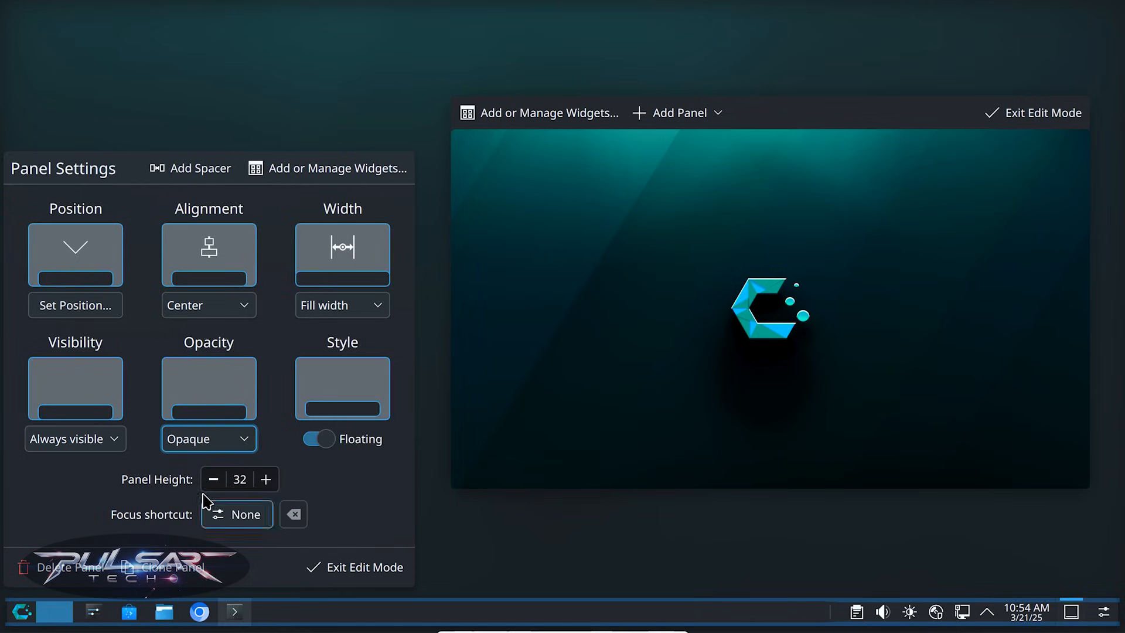
pyautogui.click(208, 438)
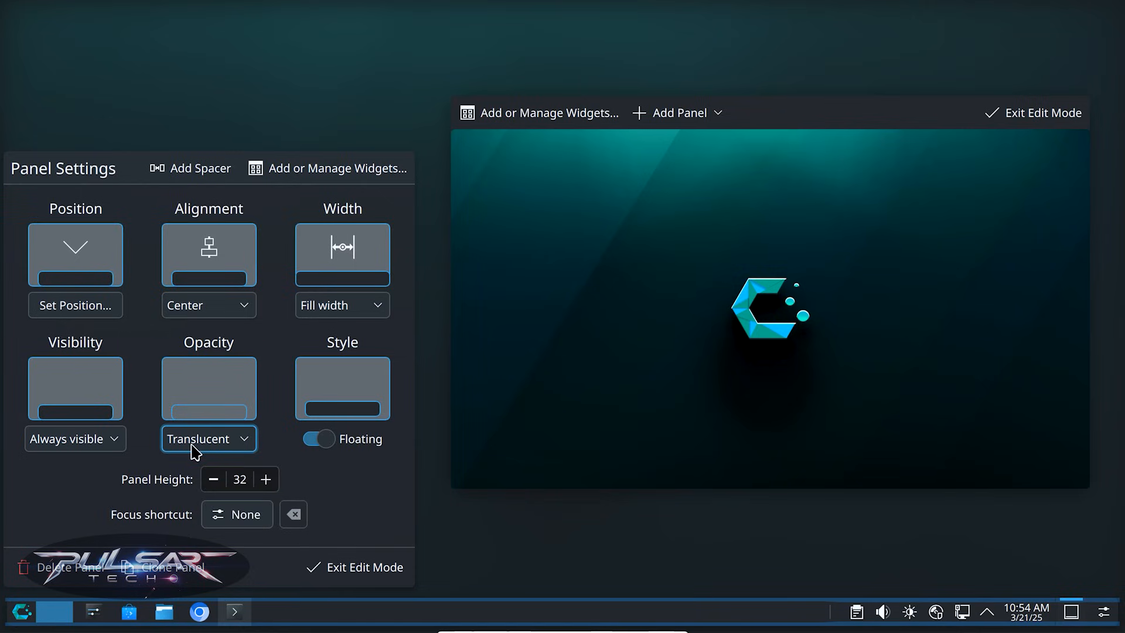
pyautogui.click(208, 438)
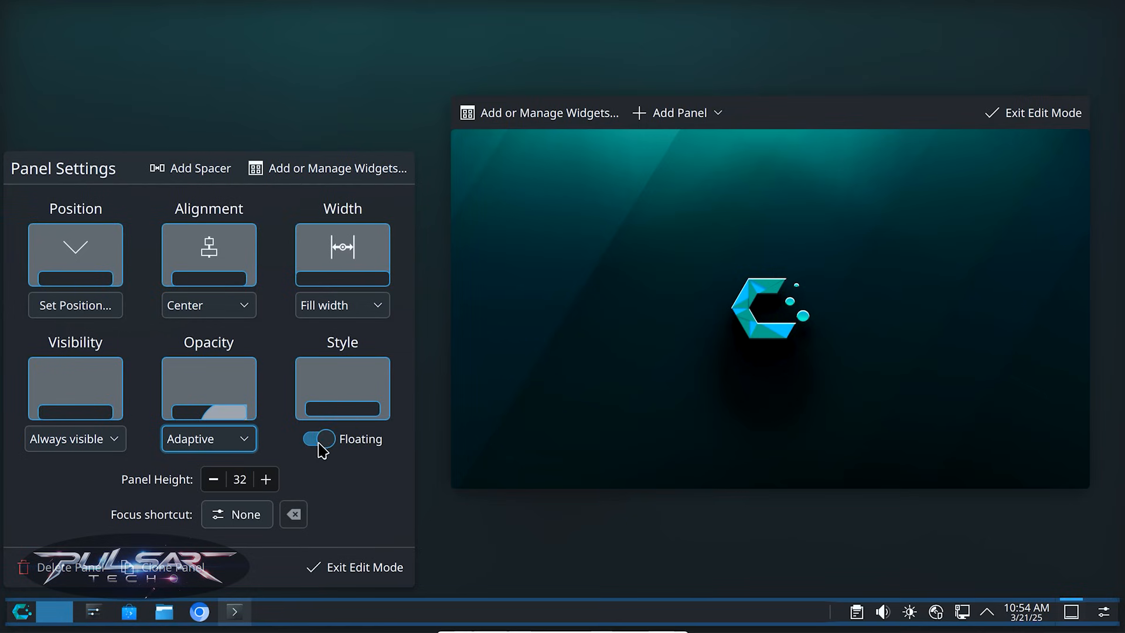
pyautogui.click(317, 438)
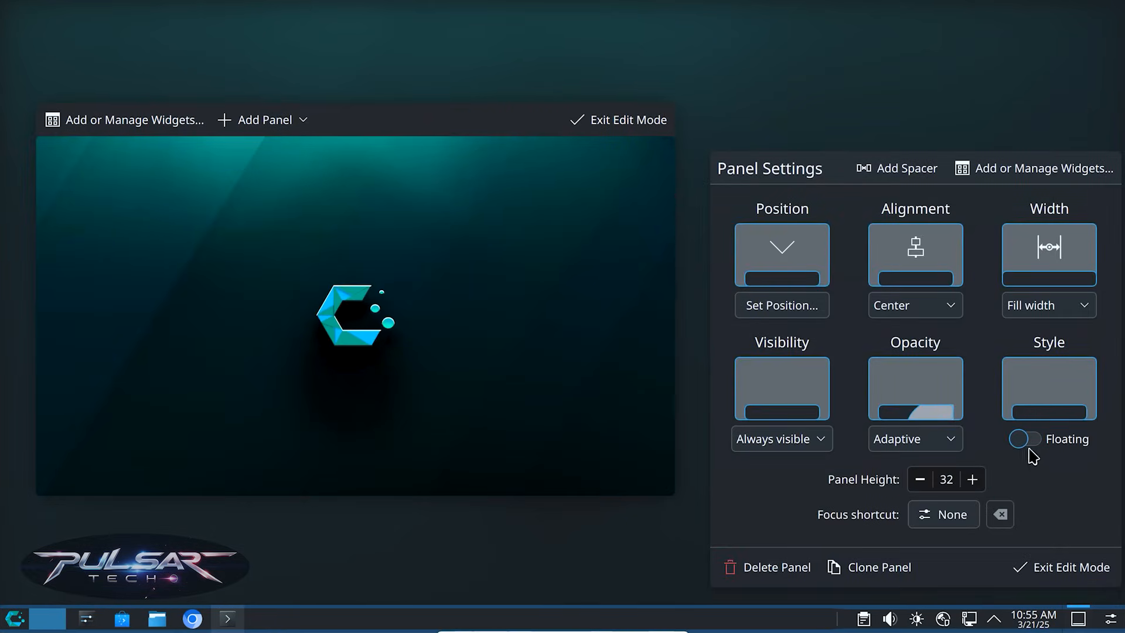
pyautogui.click(1025, 438)
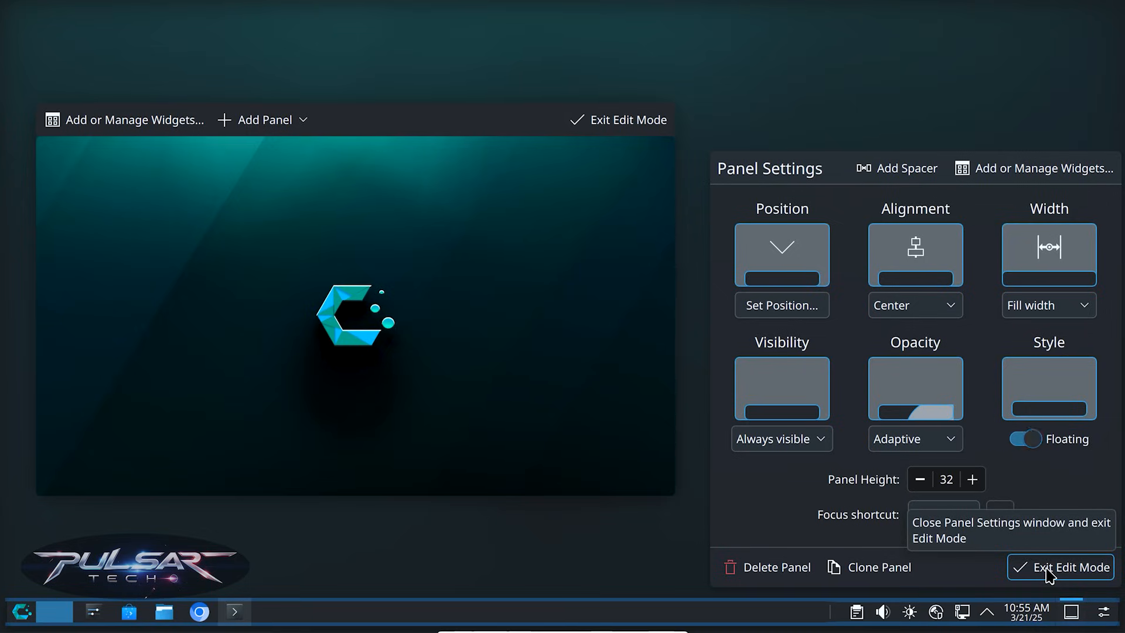
pyautogui.click(1069, 568)
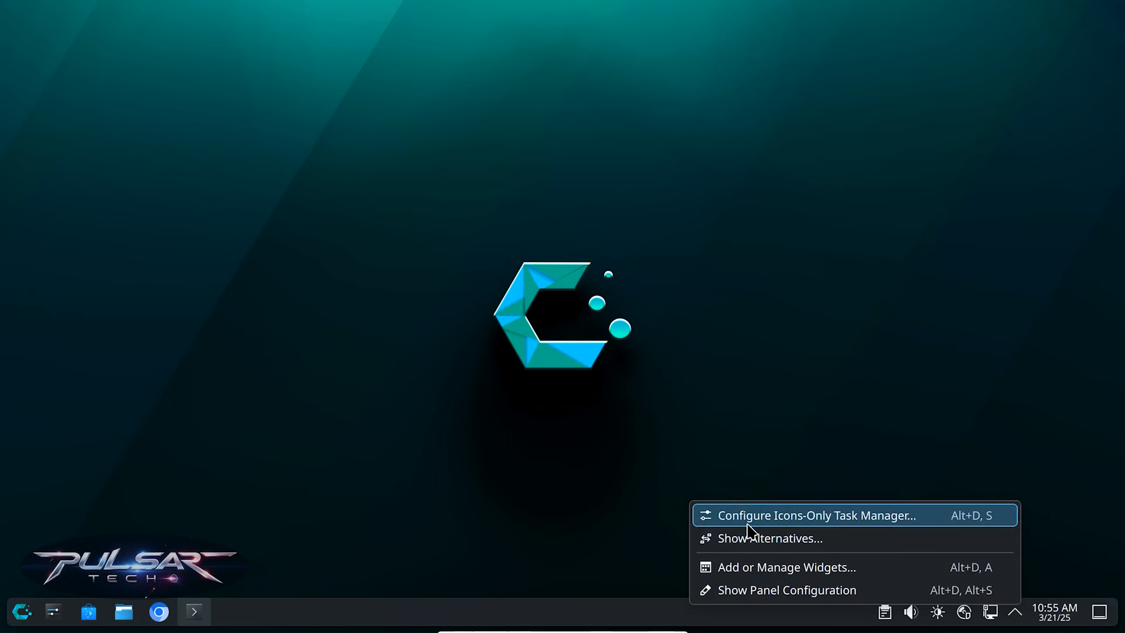
pyautogui.click(815, 515)
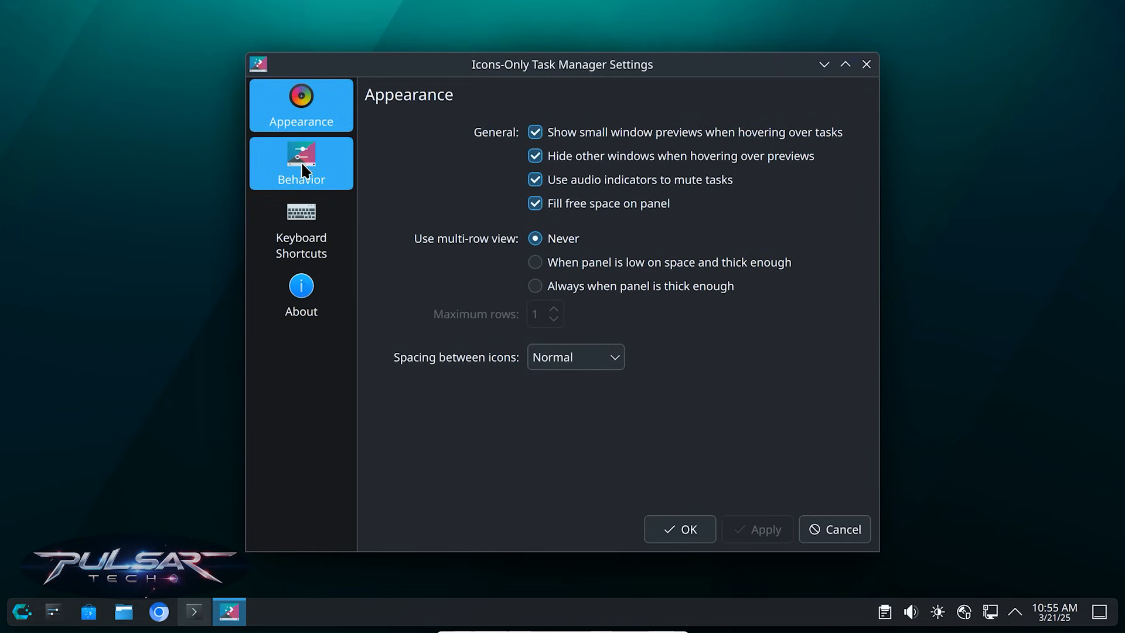
pyautogui.click(301, 163)
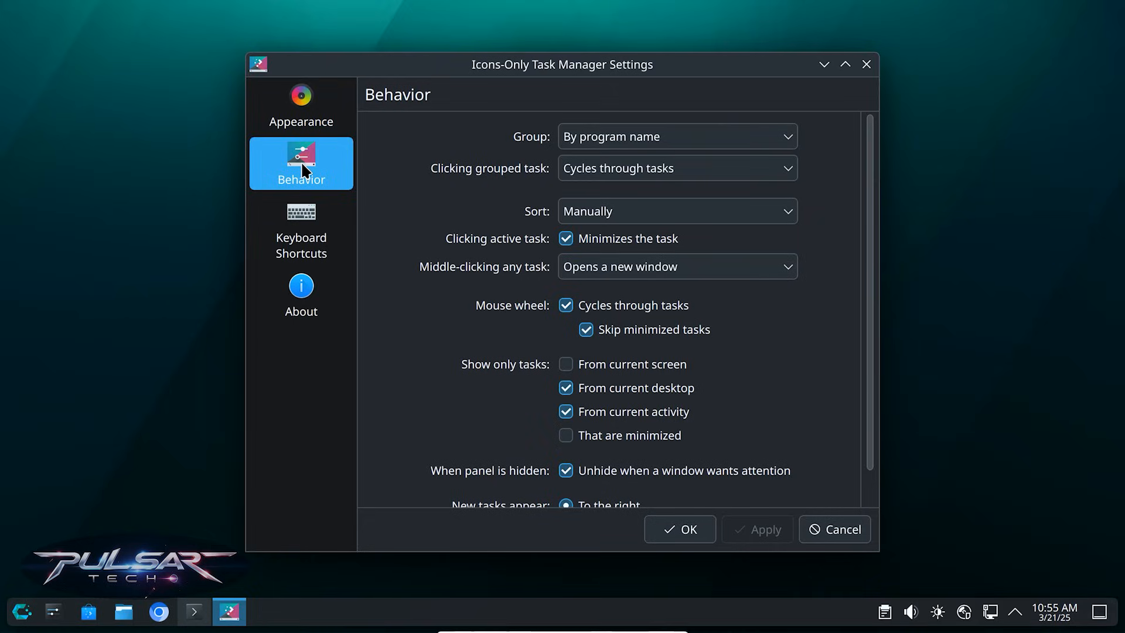
pyautogui.click(300, 230)
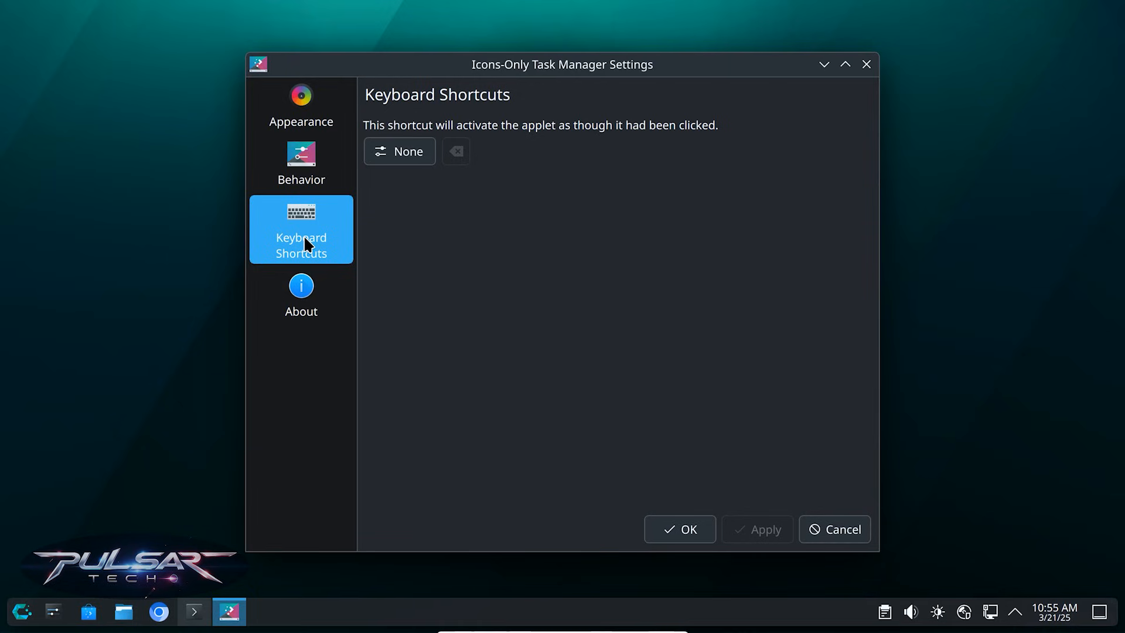
pyautogui.click(301, 294)
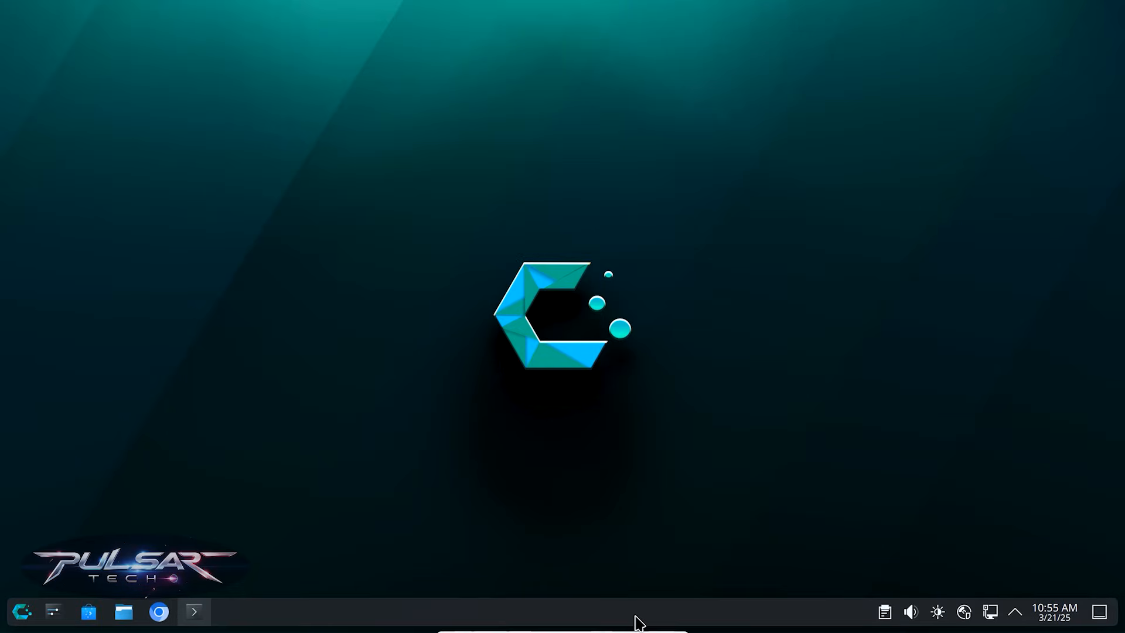
# Step: Drag the Digital Clock widget from the widget browser onto the desktop's top-right
pyautogui.rightClick(634, 611)
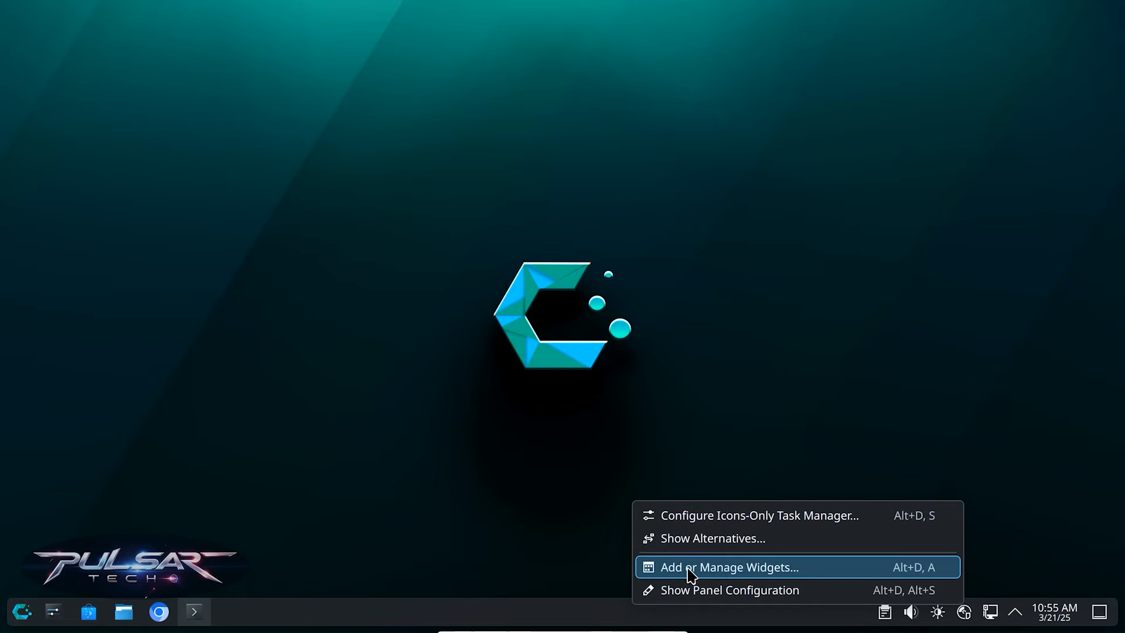
pyautogui.click(728, 567)
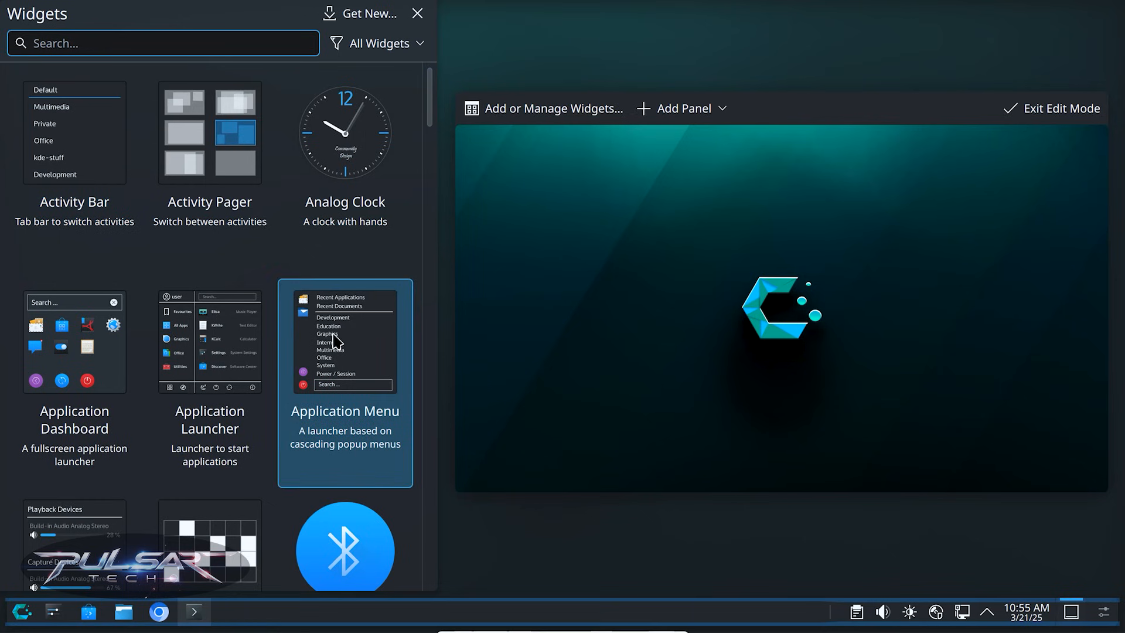
pyautogui.moveTo(137, 299)
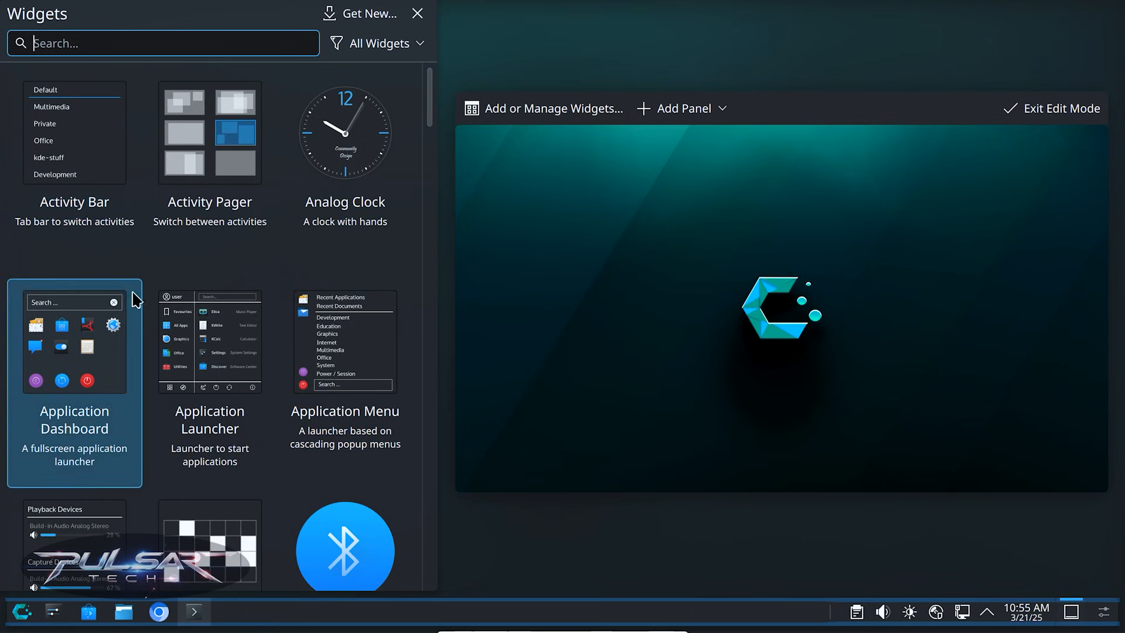
pyautogui.scroll(-3)
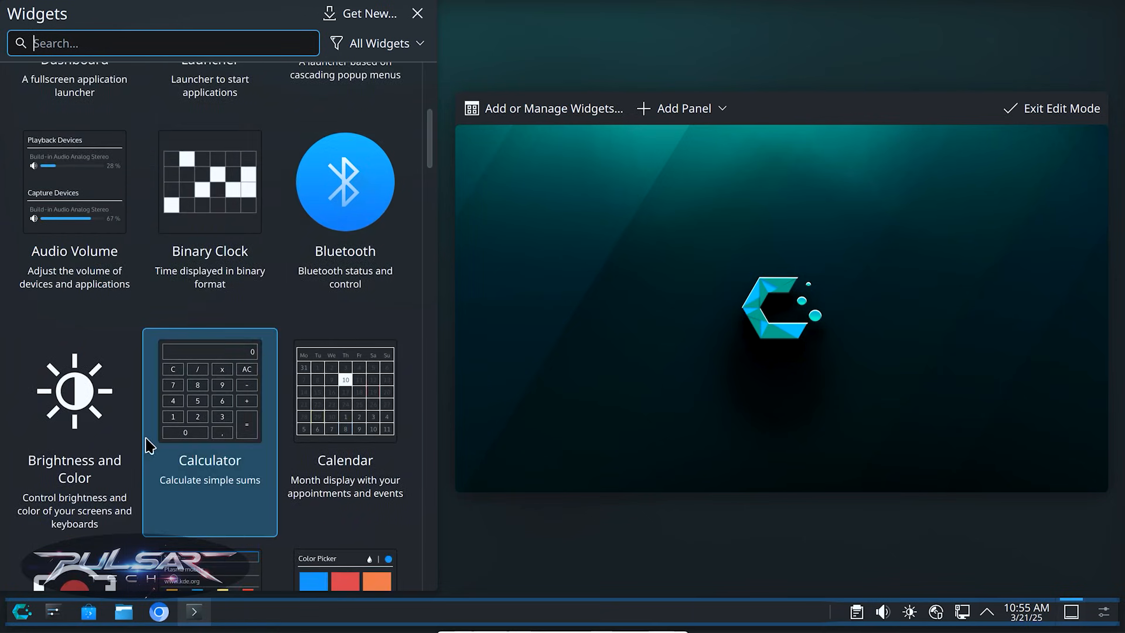
pyautogui.scroll(-3)
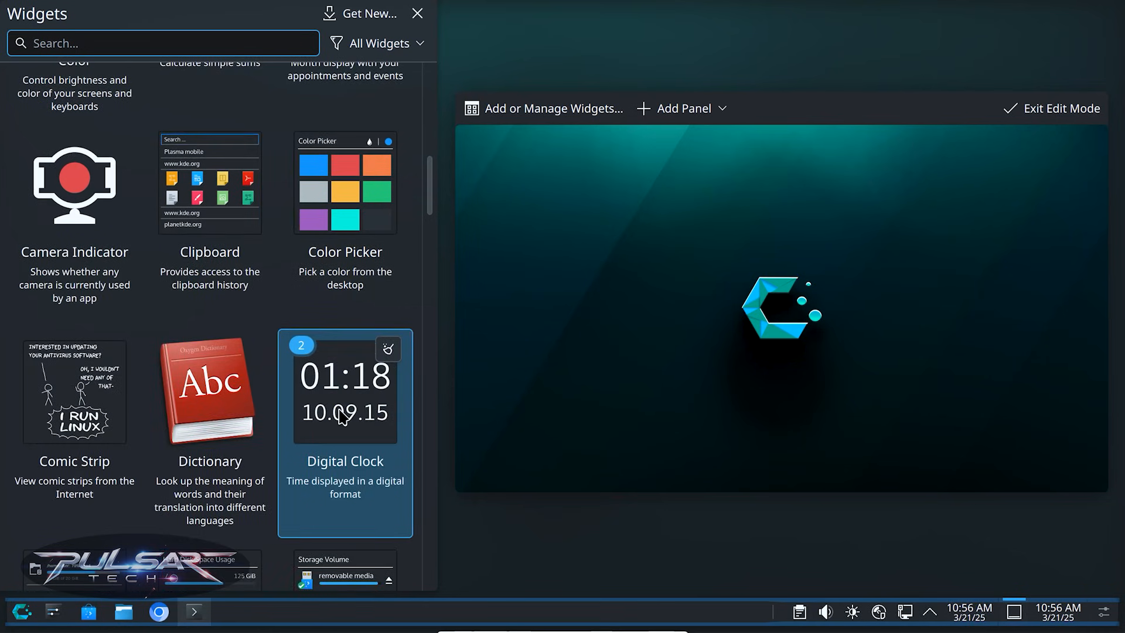
pyautogui.moveTo(344, 387); pyautogui.dragTo(1017, 172)
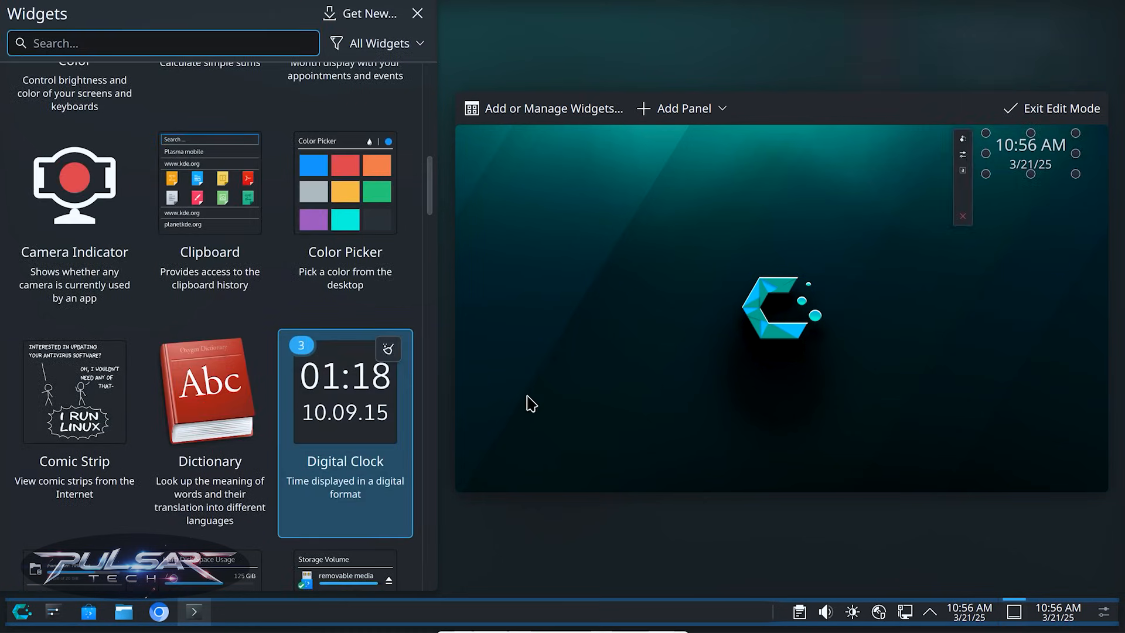
# Step: Close the widget browser, deselect the clock and exit edit mode
pyautogui.click(416, 13)
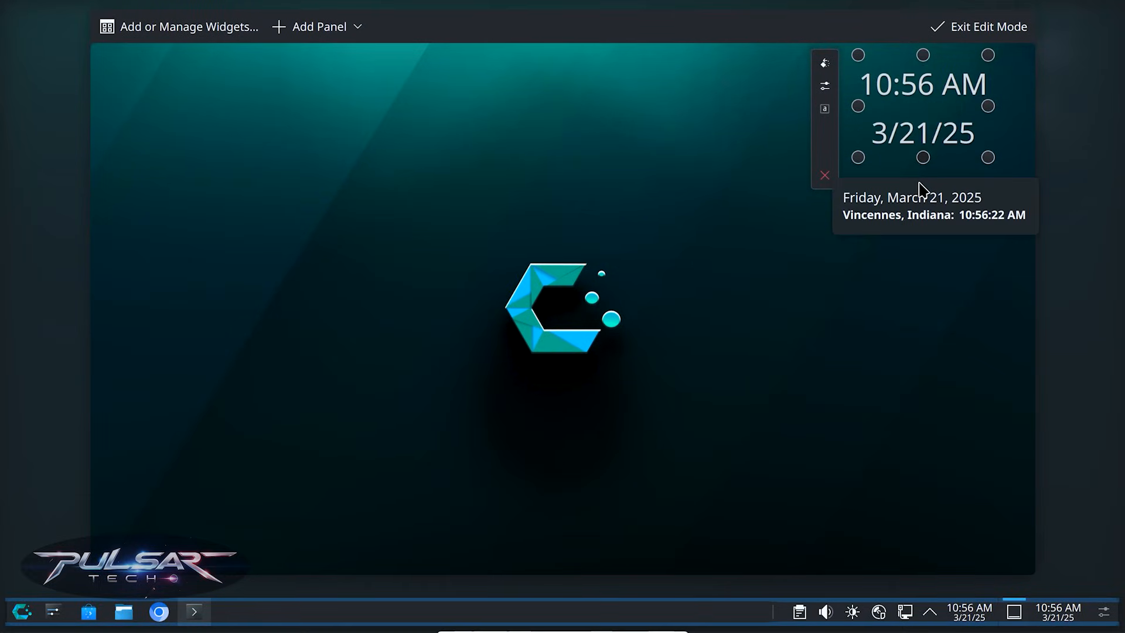
pyautogui.moveTo(846, 148)
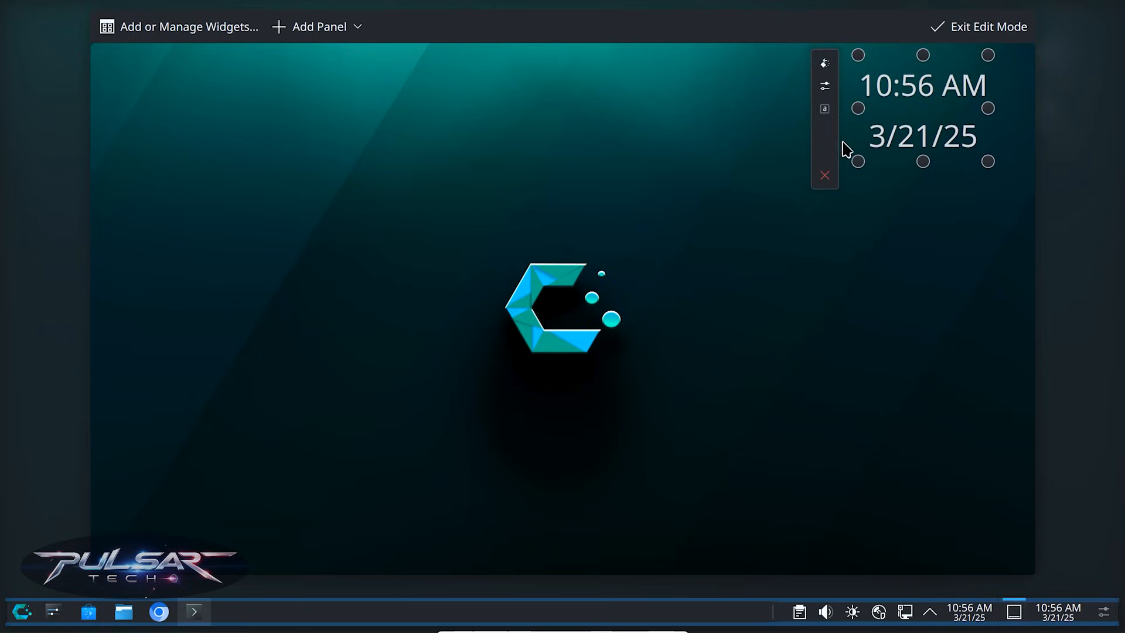
pyautogui.click(977, 27)
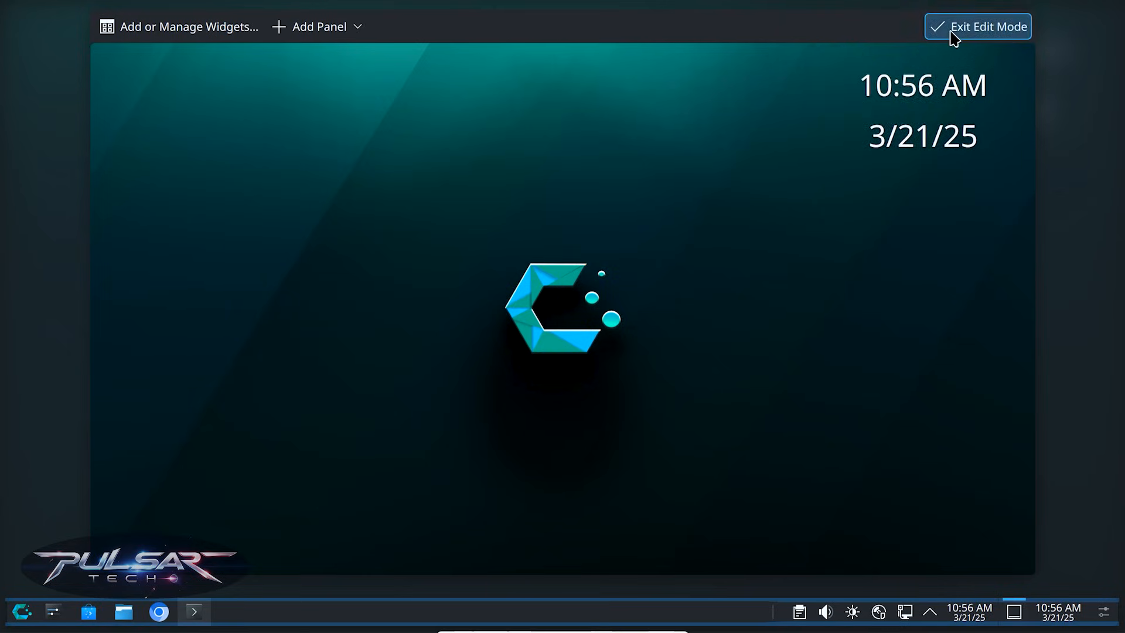
pyautogui.click(978, 26)
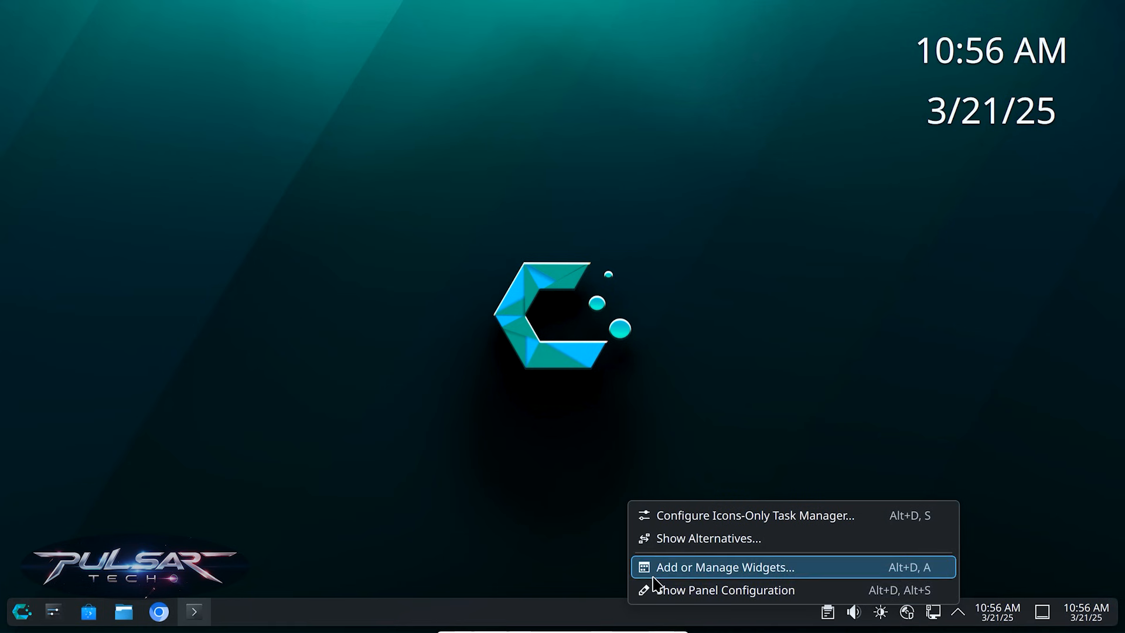
# Step: Scroll through the full widget catalogue and show the Get New widgets menu
pyautogui.click(726, 567)
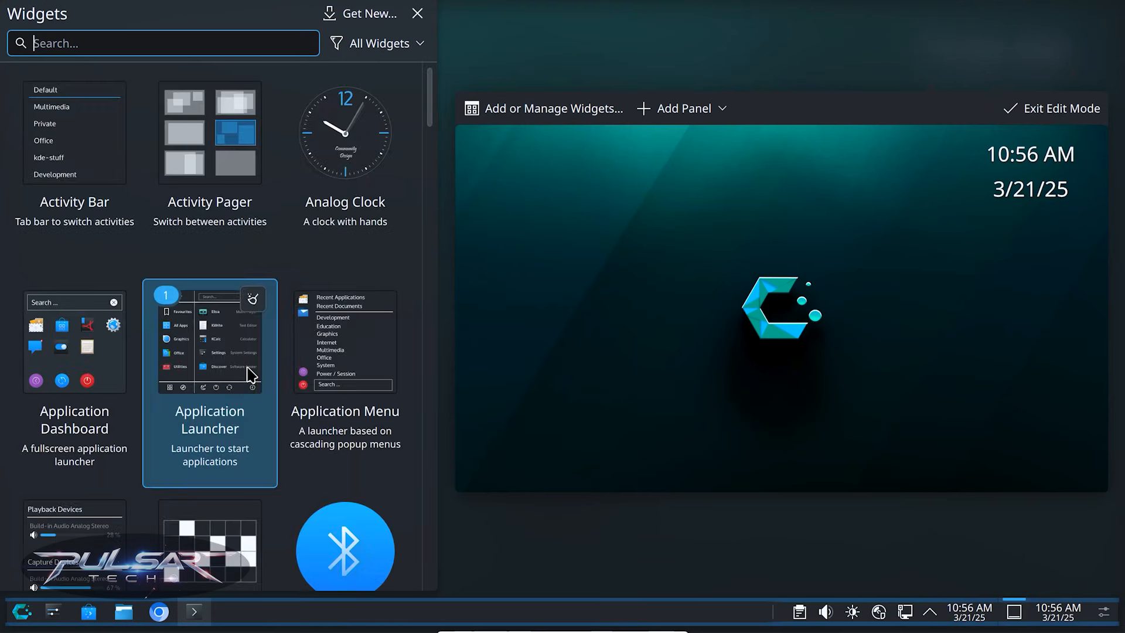
pyautogui.scroll(-3)
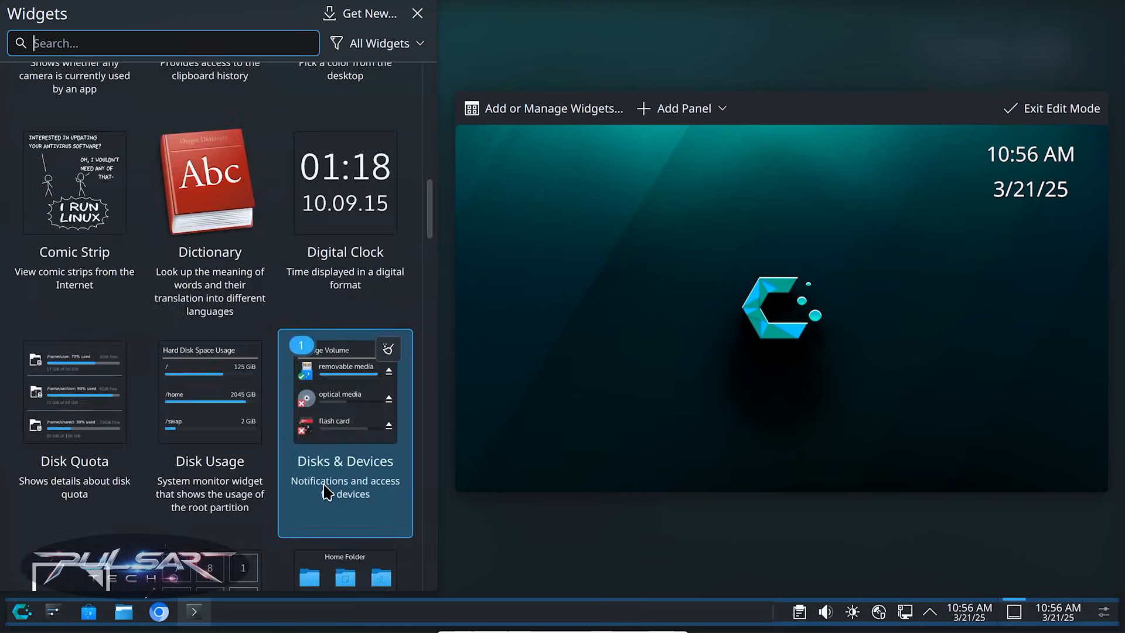
pyautogui.scroll(-3)
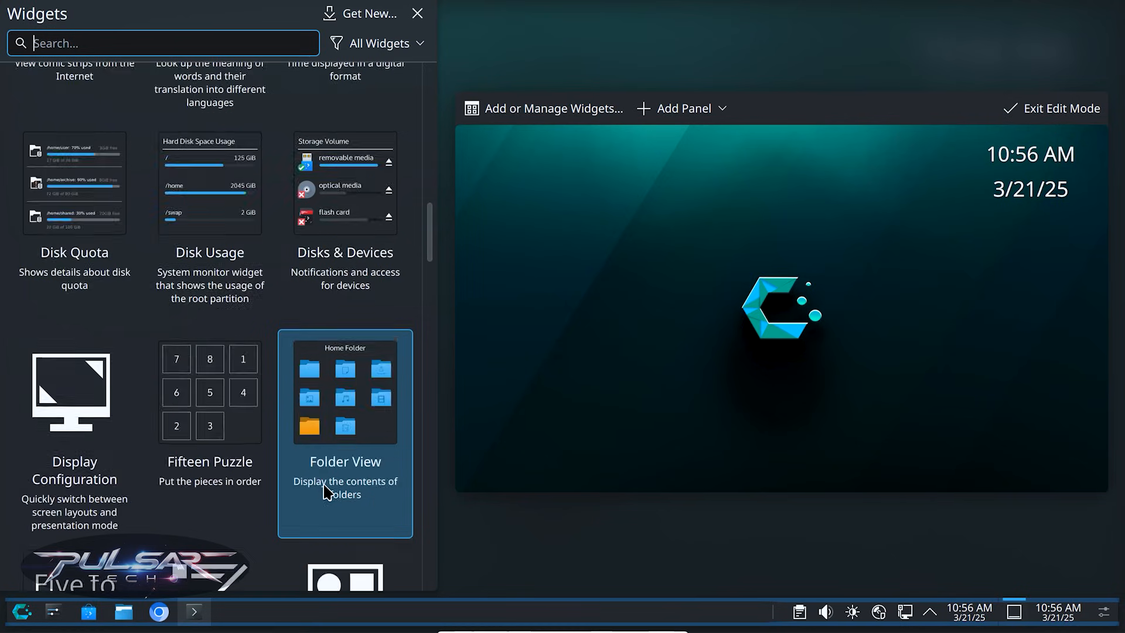
pyautogui.scroll(-3)
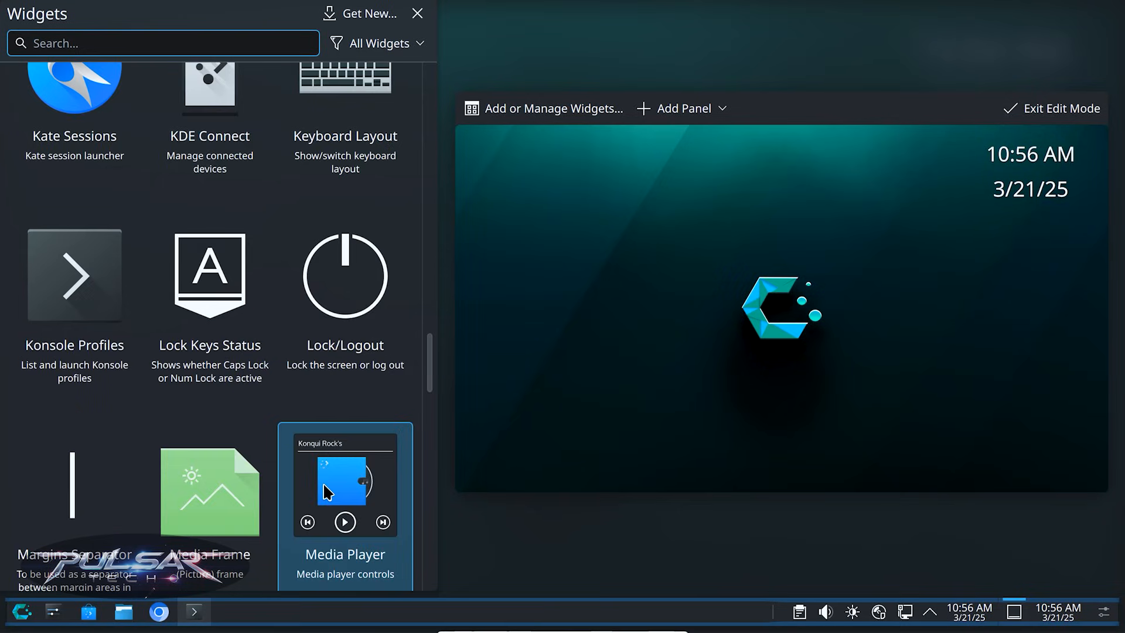
pyautogui.scroll(-3)
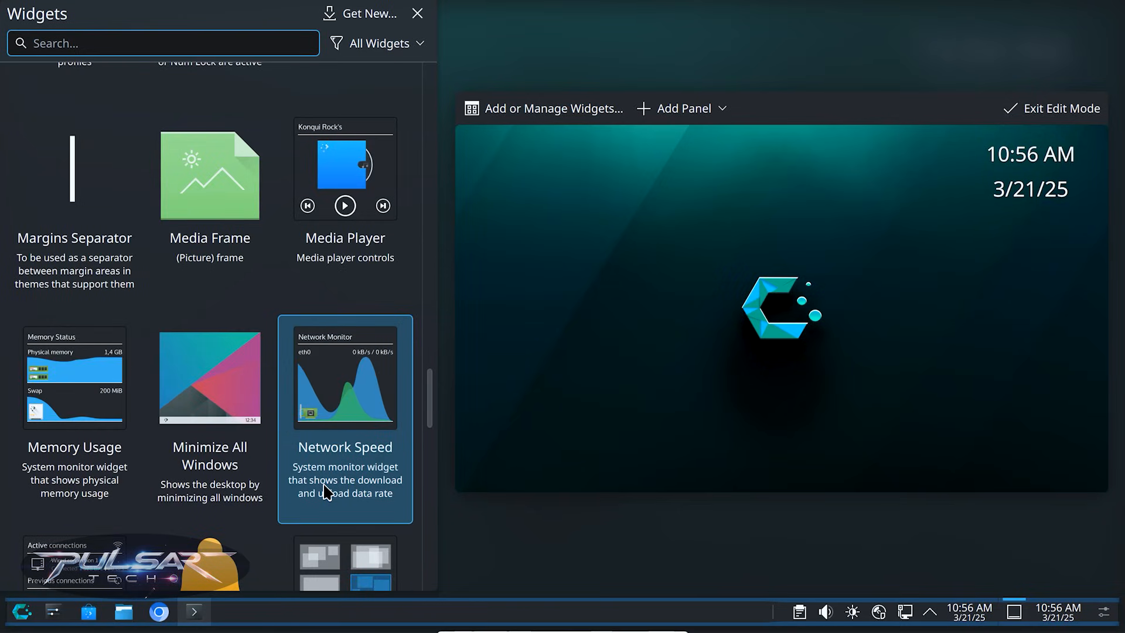
pyautogui.scroll(-3)
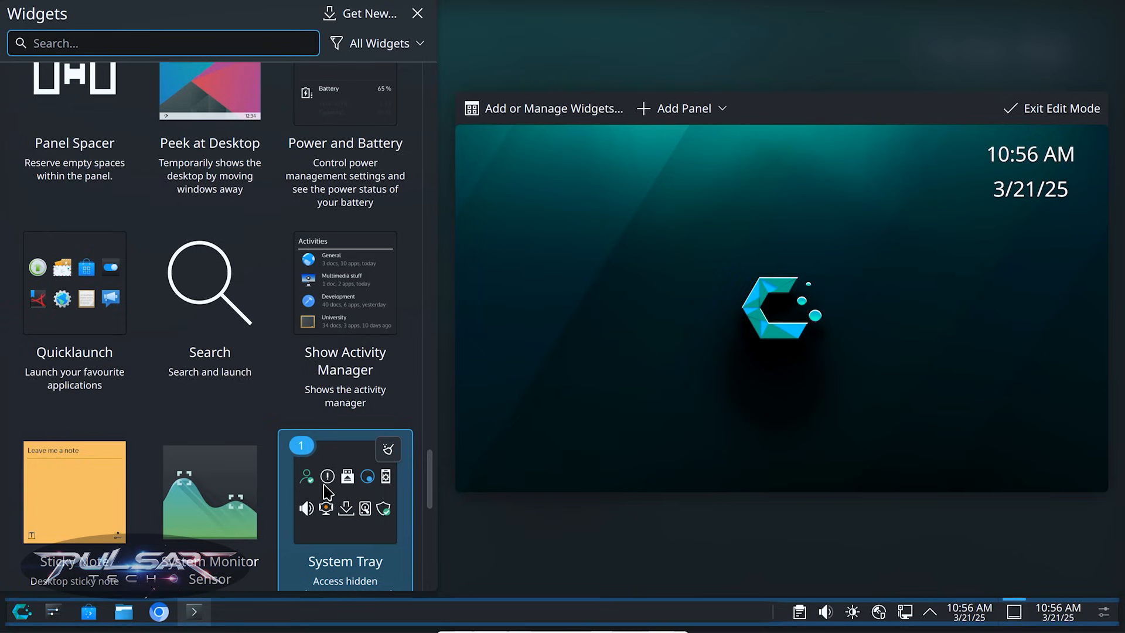
pyautogui.scroll(-3)
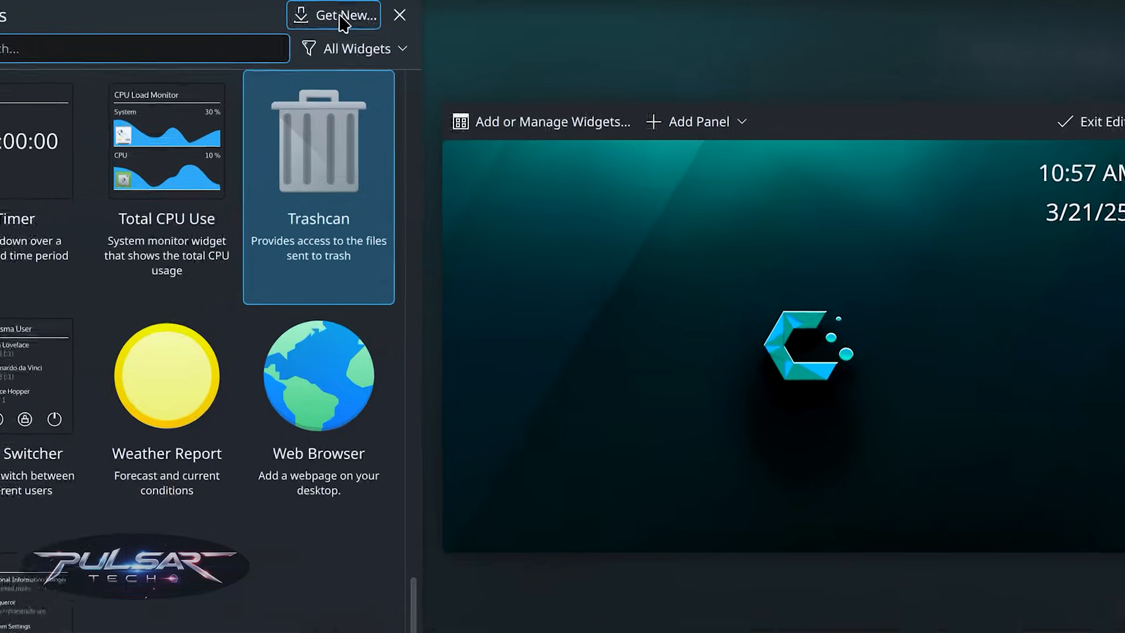
pyautogui.click(333, 15)
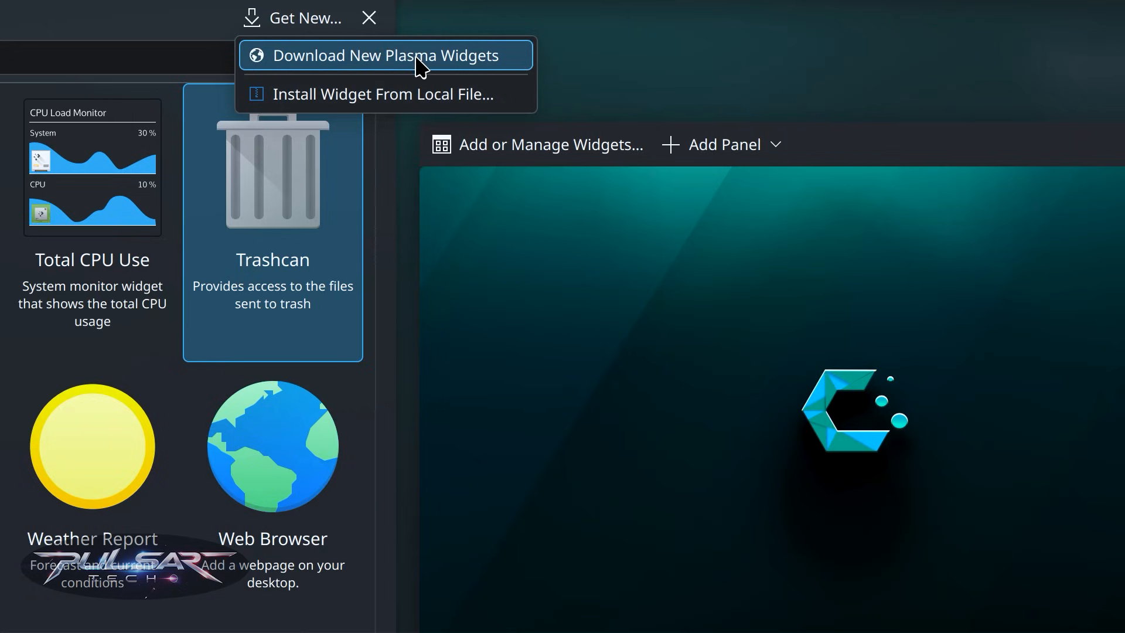
pyautogui.moveTo(458, 63)
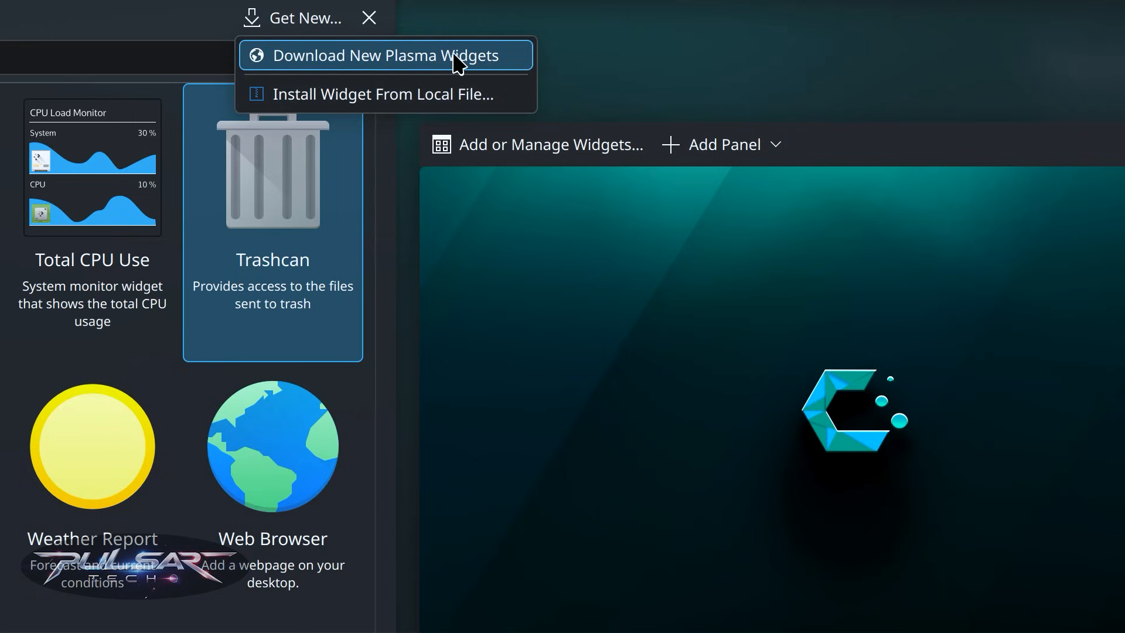
pyautogui.moveTo(412, 93)
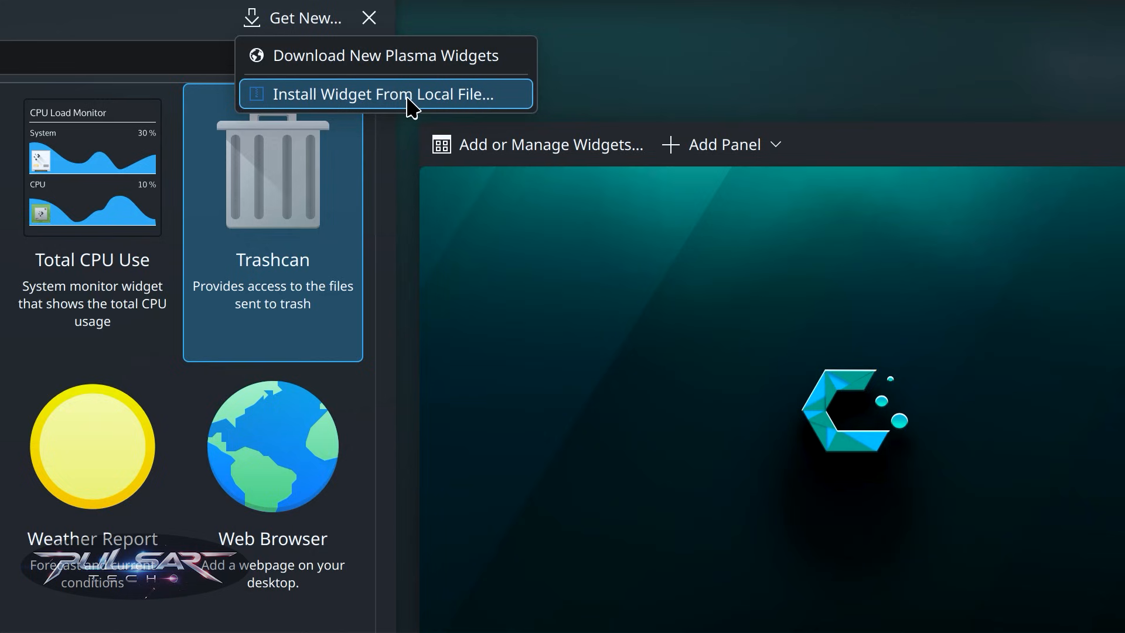
pyautogui.moveTo(358, 63)
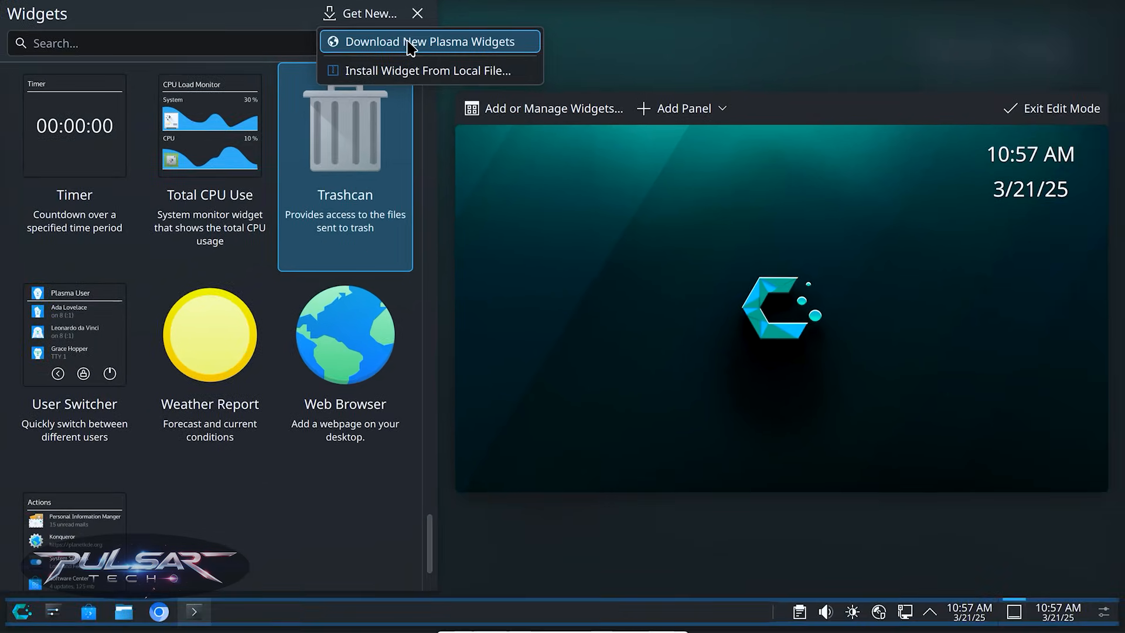
# Step: Open Download New Plasma Widgets and scroll the list sorted by downloads
pyautogui.click(428, 41)
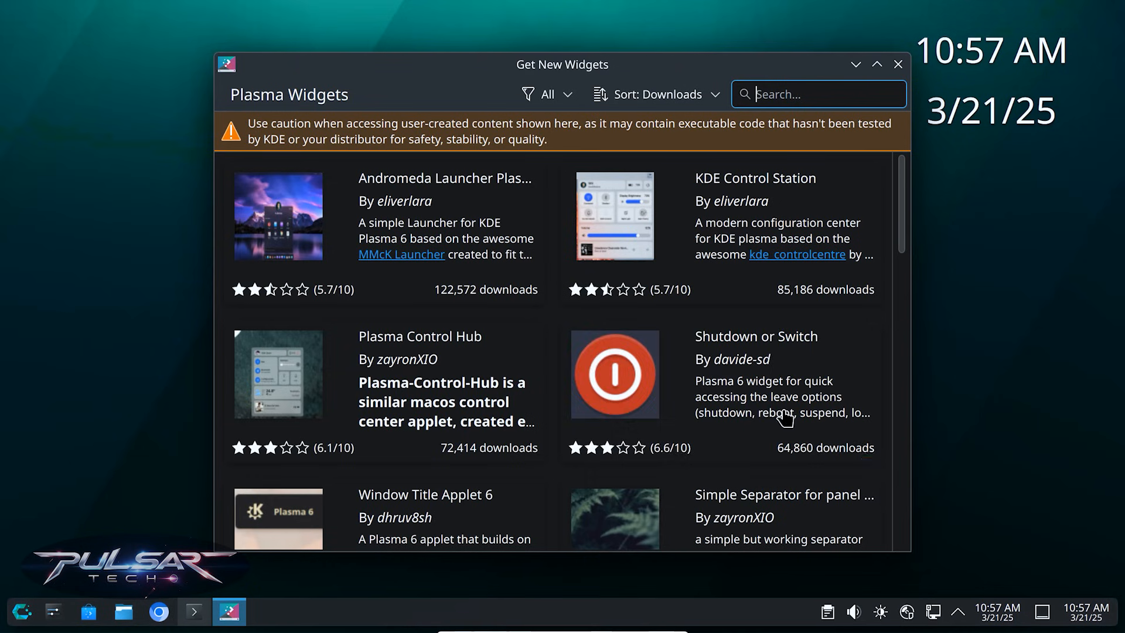
pyautogui.moveTo(610, 275)
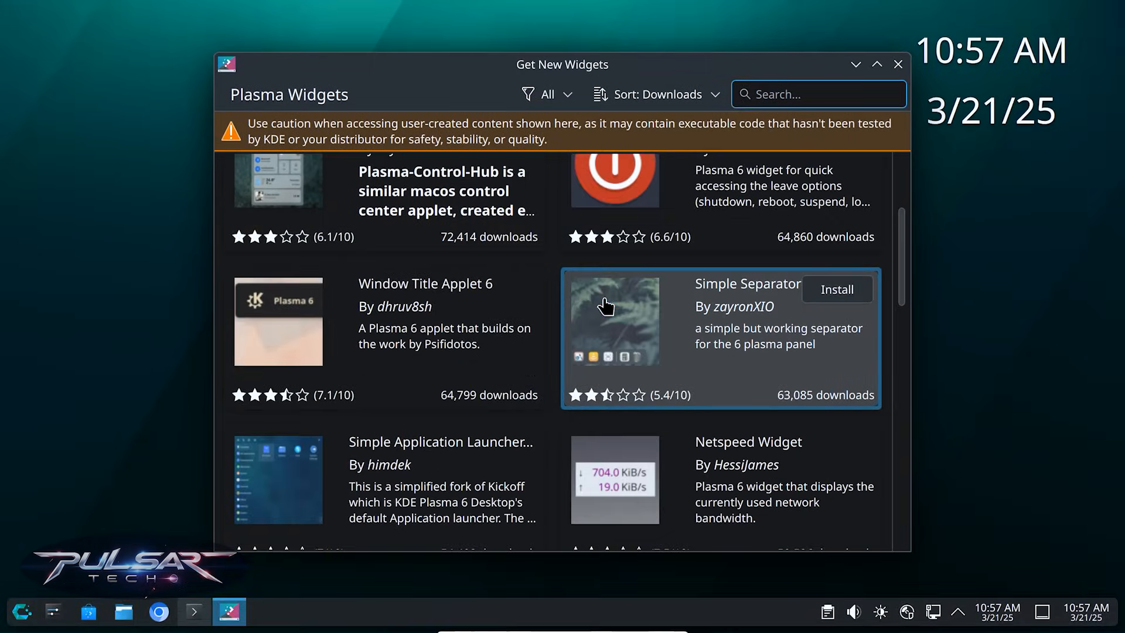
pyautogui.scroll(-3)
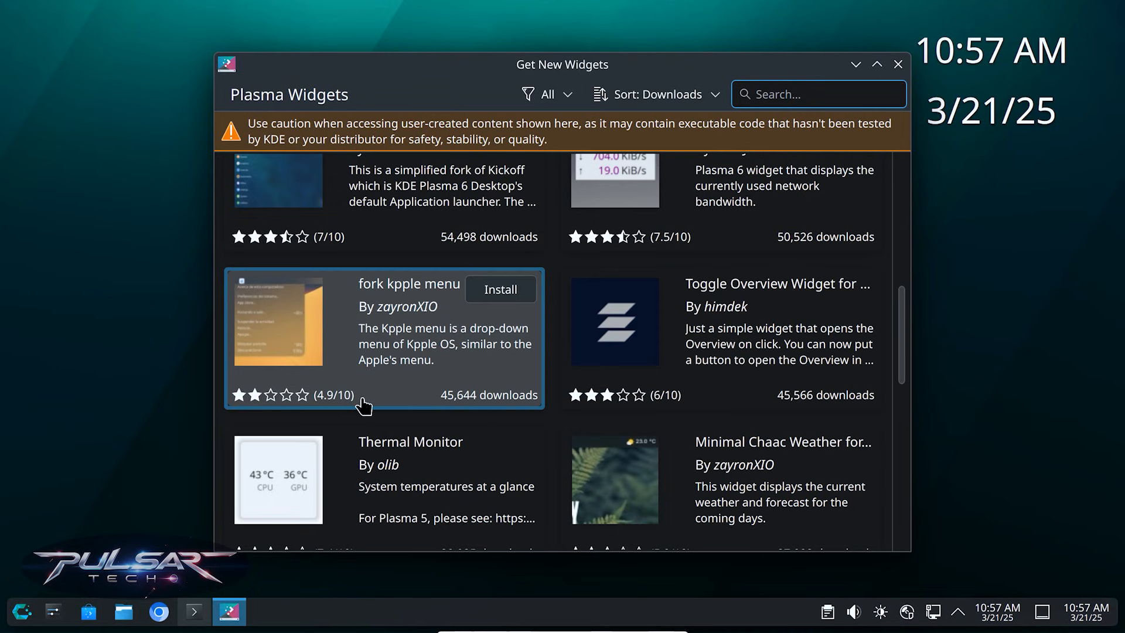
pyautogui.scroll(-3)
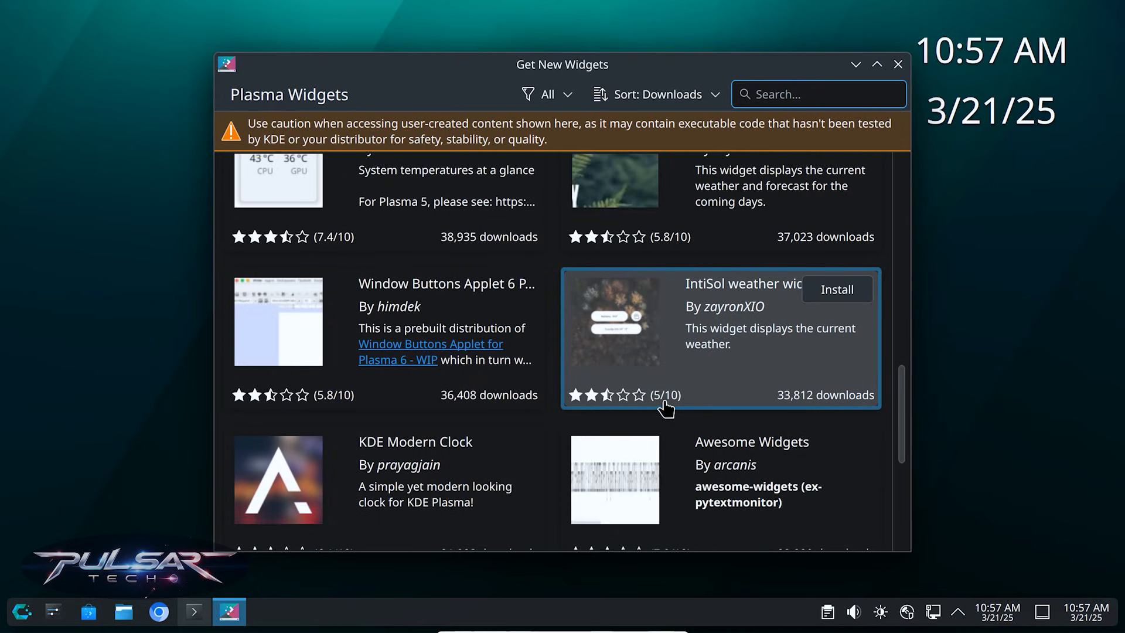
pyautogui.scroll(-3)
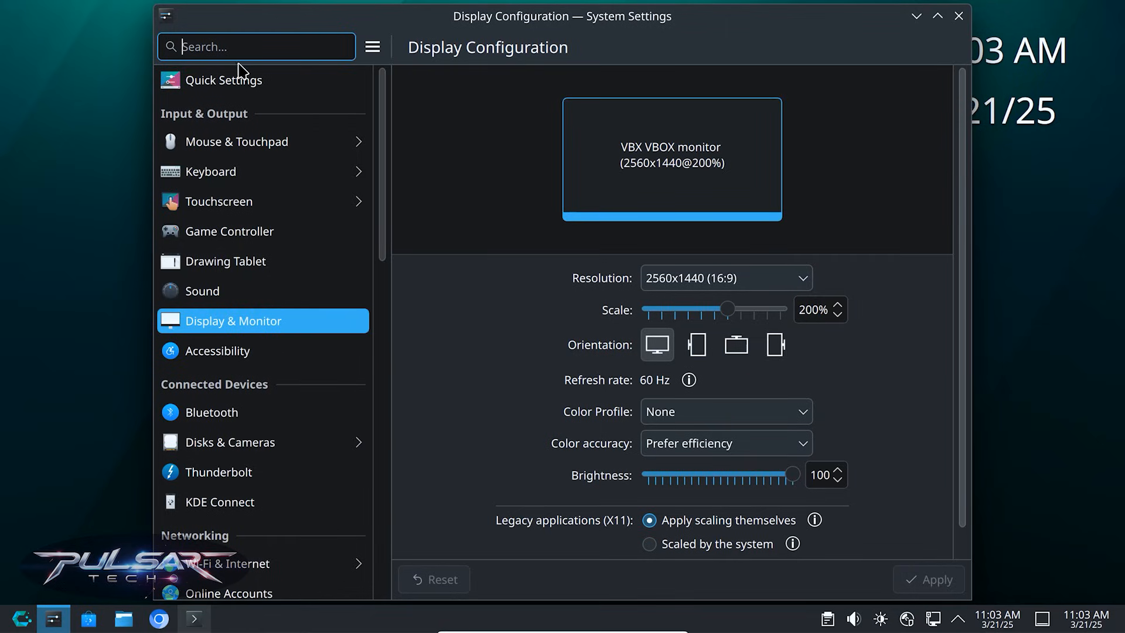
pyautogui.moveTo(198, 98)
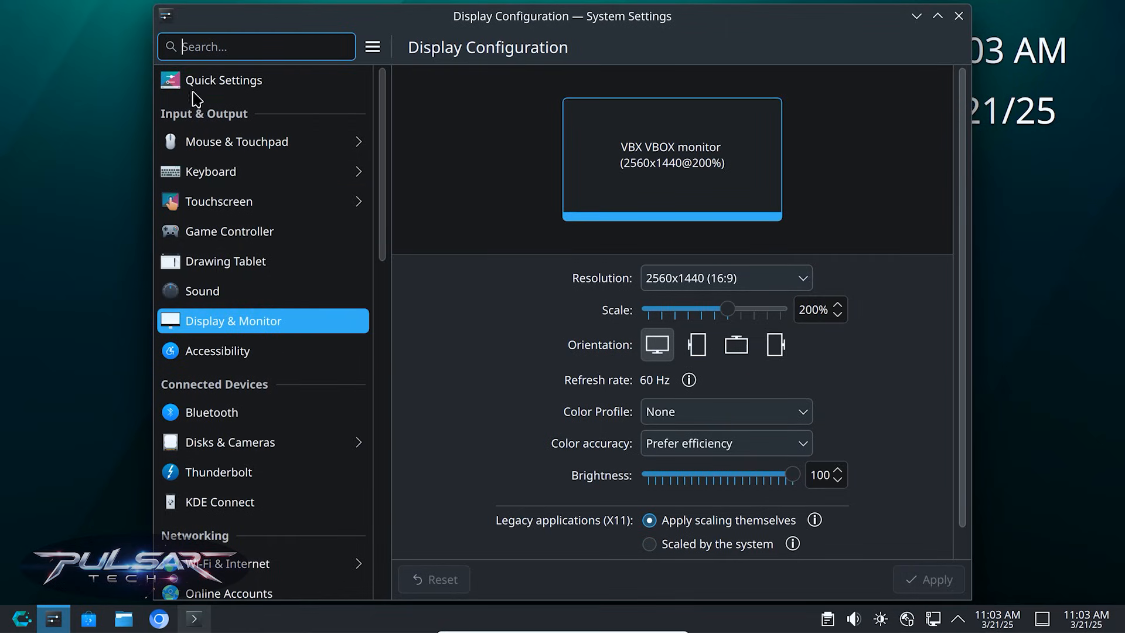
# Step: View the Quick Settings and Touchscreen pages, then close System Settings to reveal the desktop clock
pyautogui.click(224, 79)
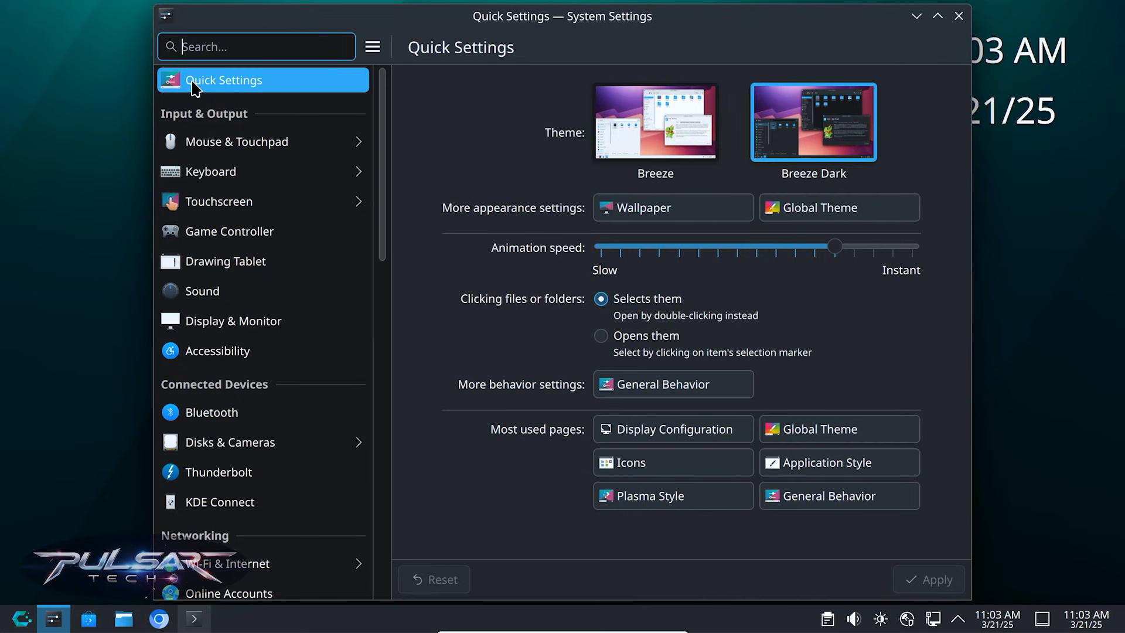
pyautogui.moveTo(232, 320)
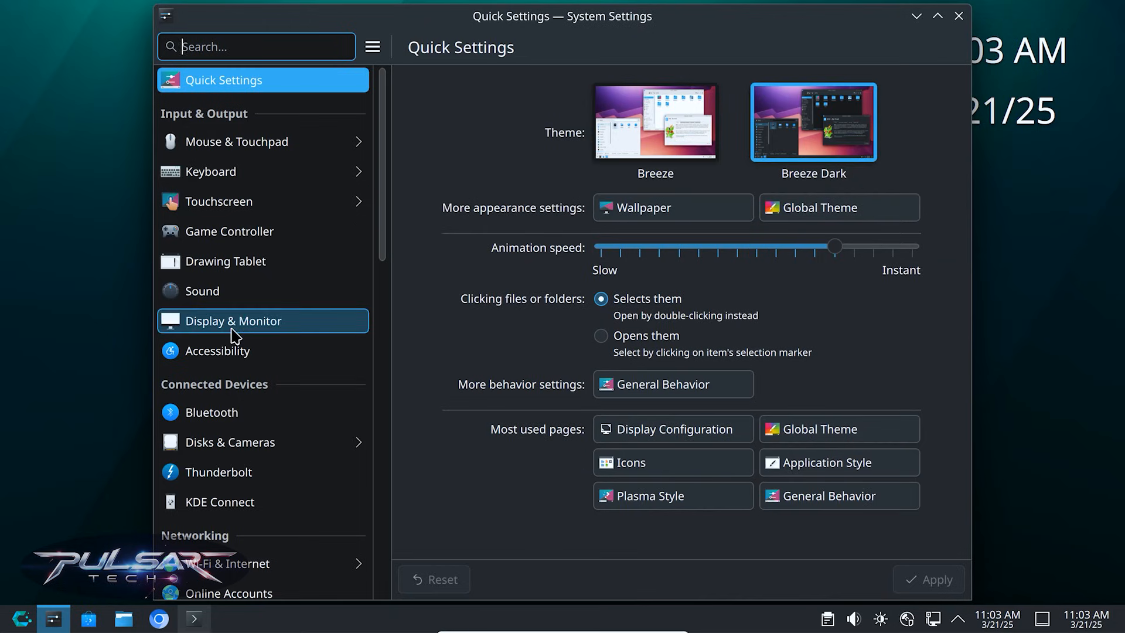
pyautogui.moveTo(230, 230)
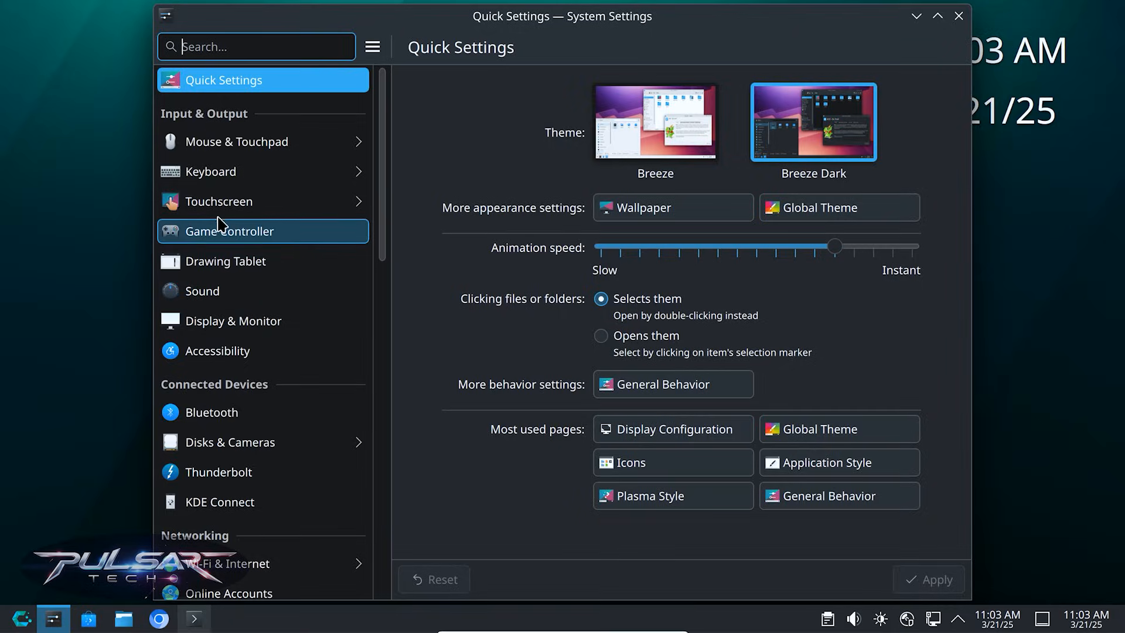
pyautogui.click(218, 201)
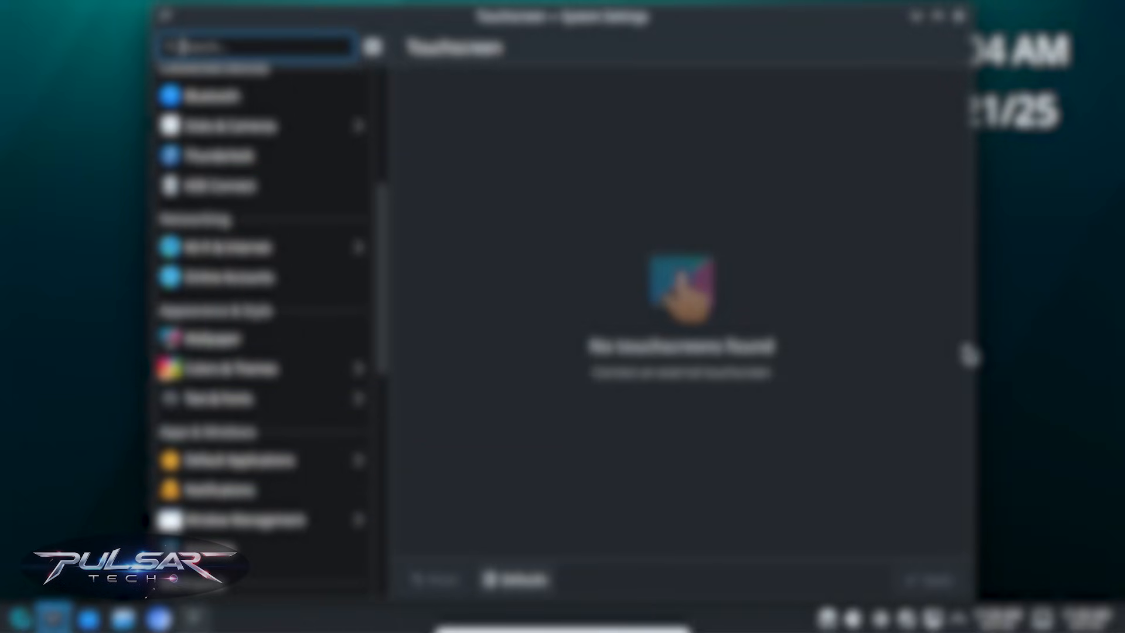
pyautogui.click(963, 16)
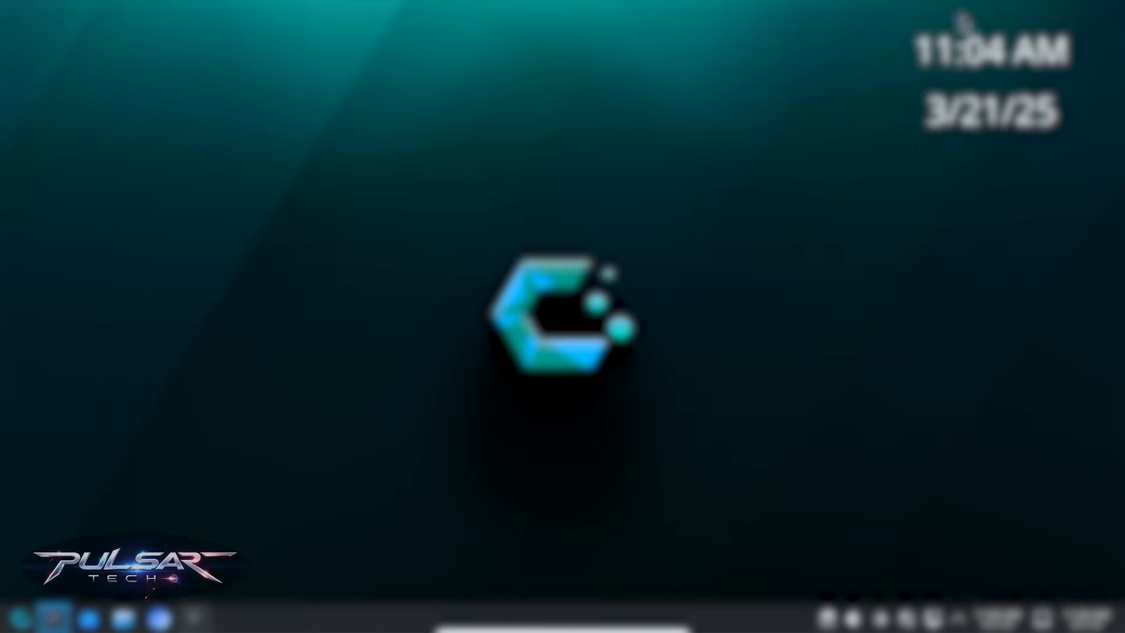